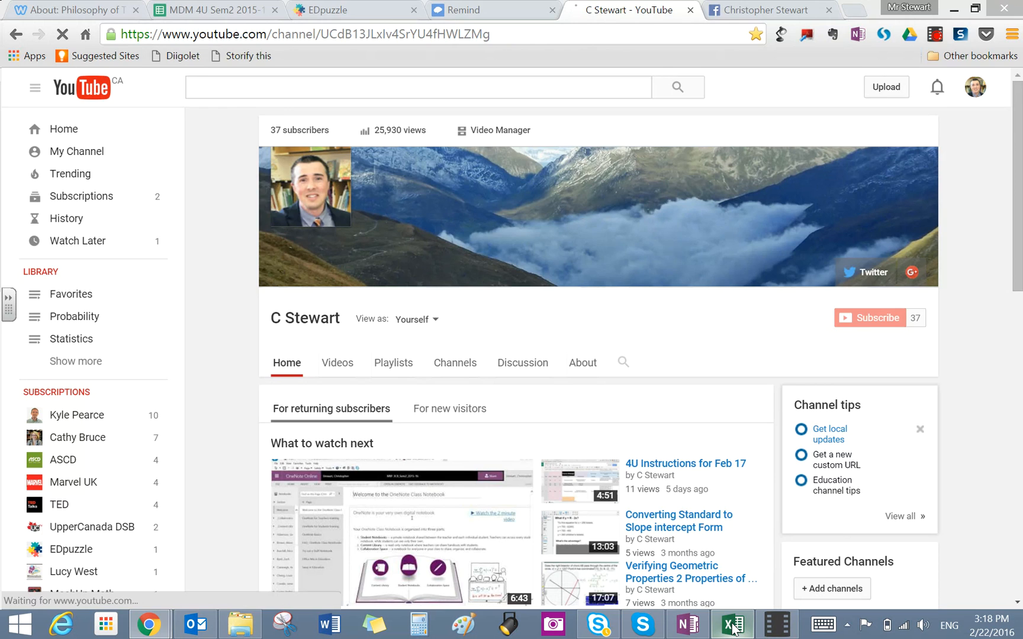
Switch from the YouTube page to the 3 Coin Toss with Percent Error workbook.
click(730, 624)
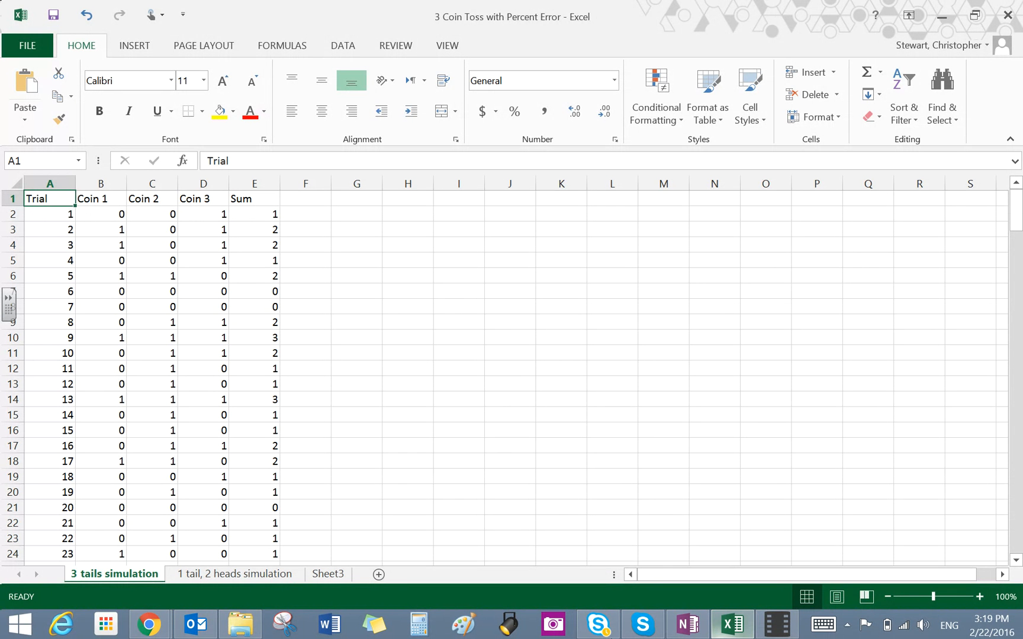
mouse_move(143, 575)
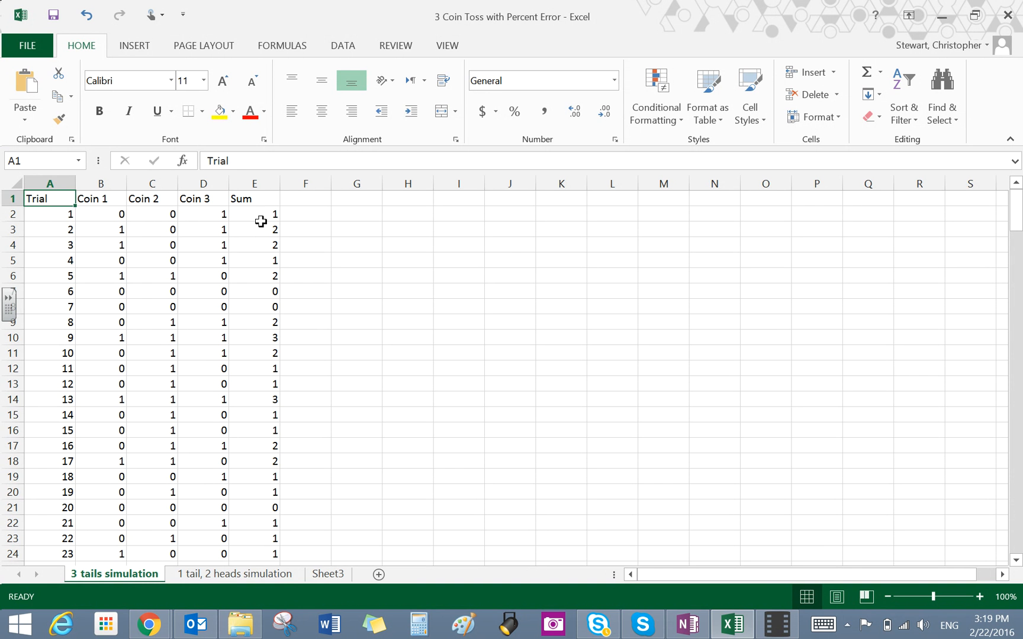
click(254, 213)
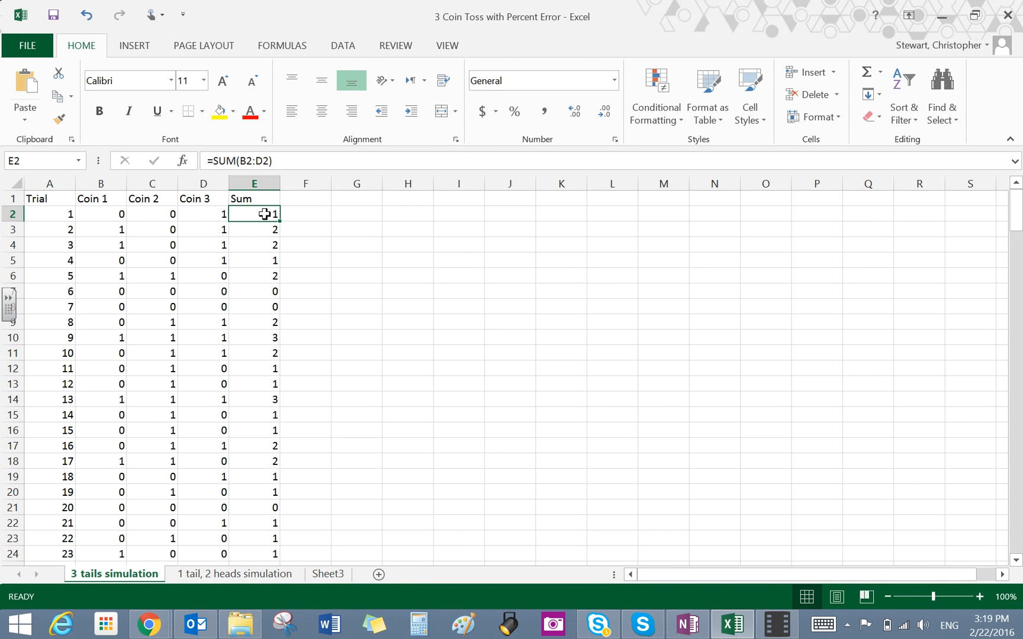
click(100, 213)
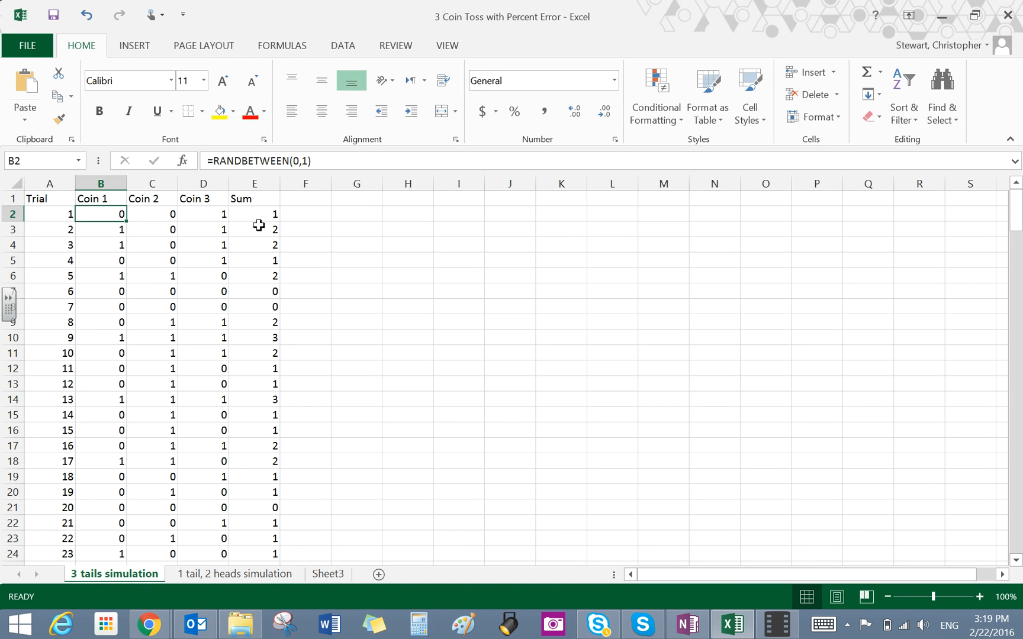
click(203, 213)
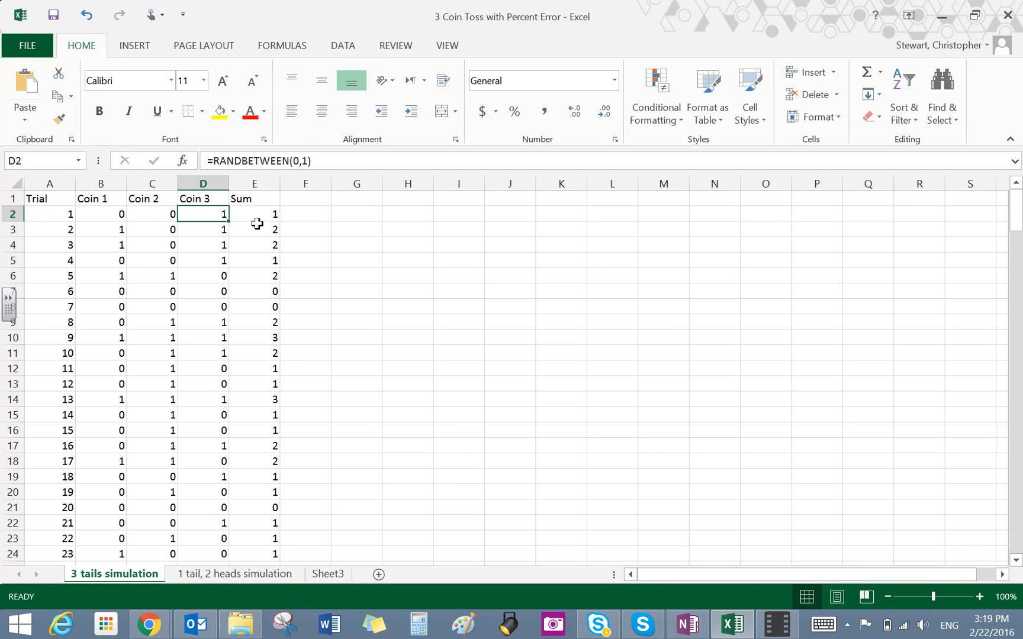
click(254, 229)
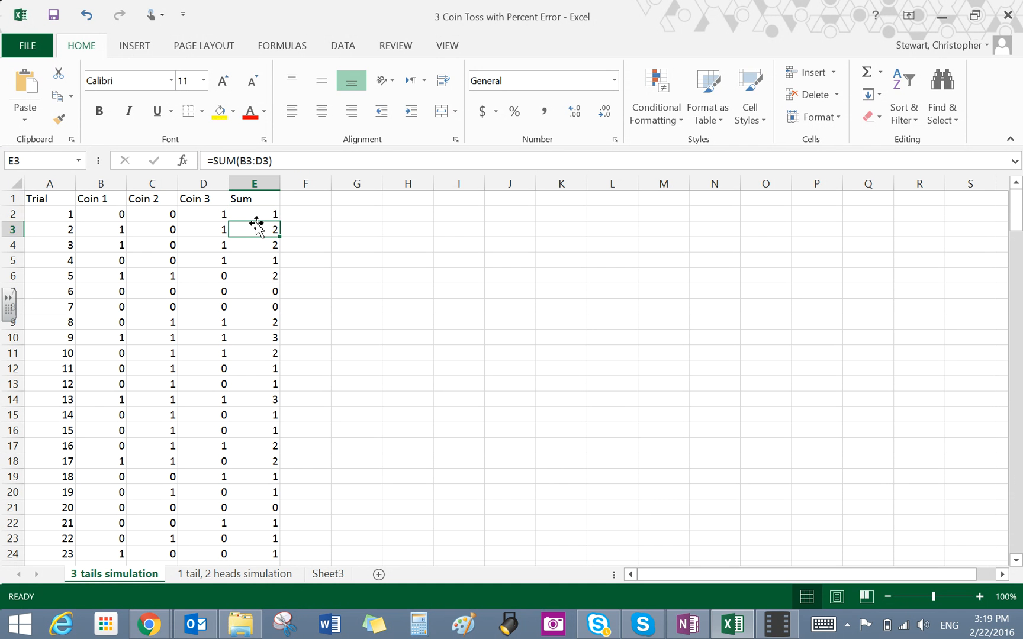
click(254, 337)
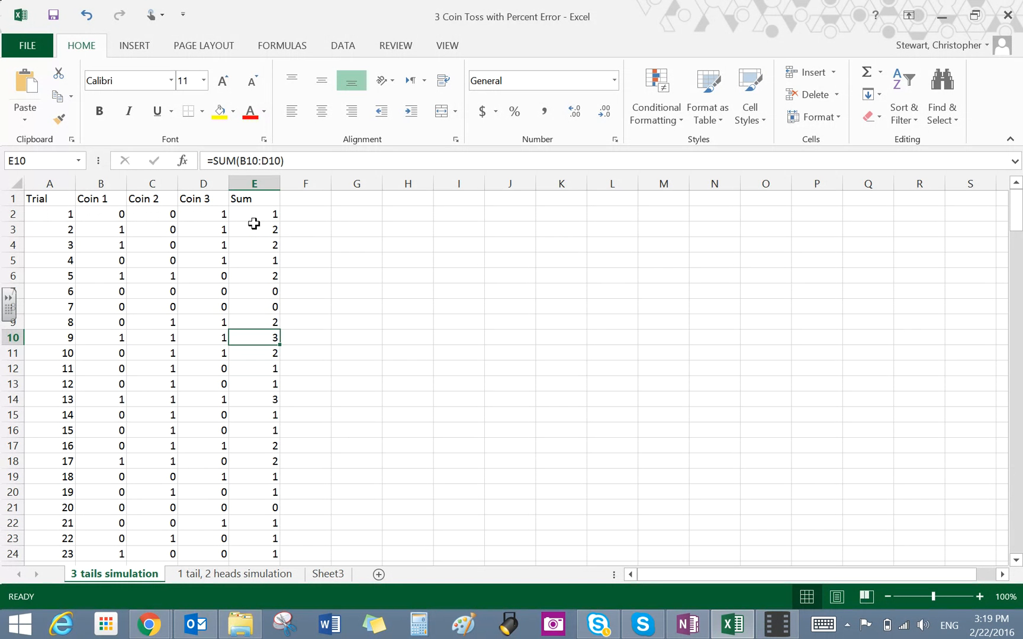
click(254, 399)
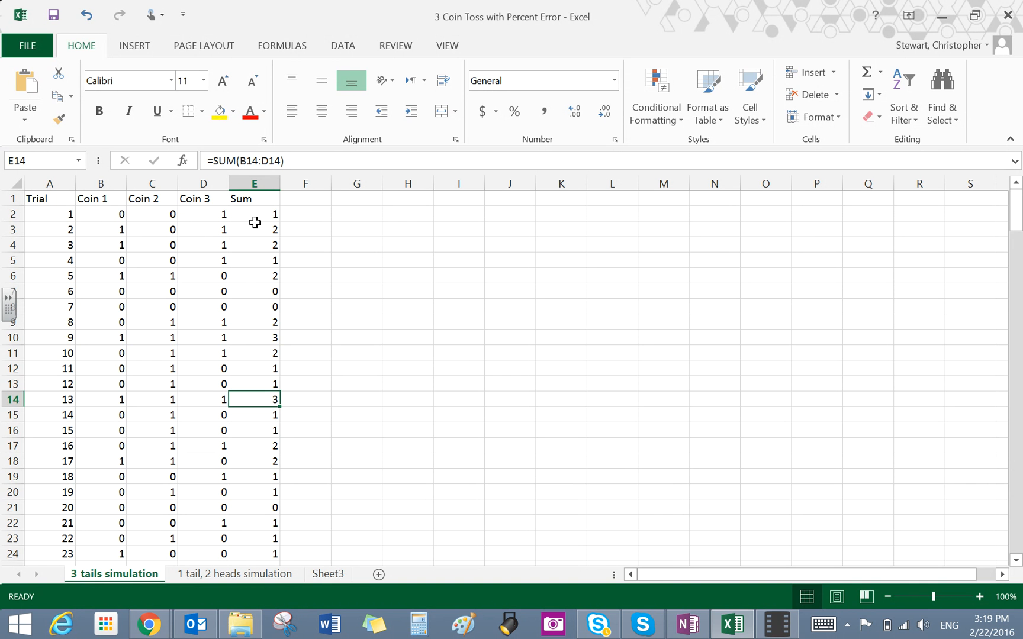
click(254, 538)
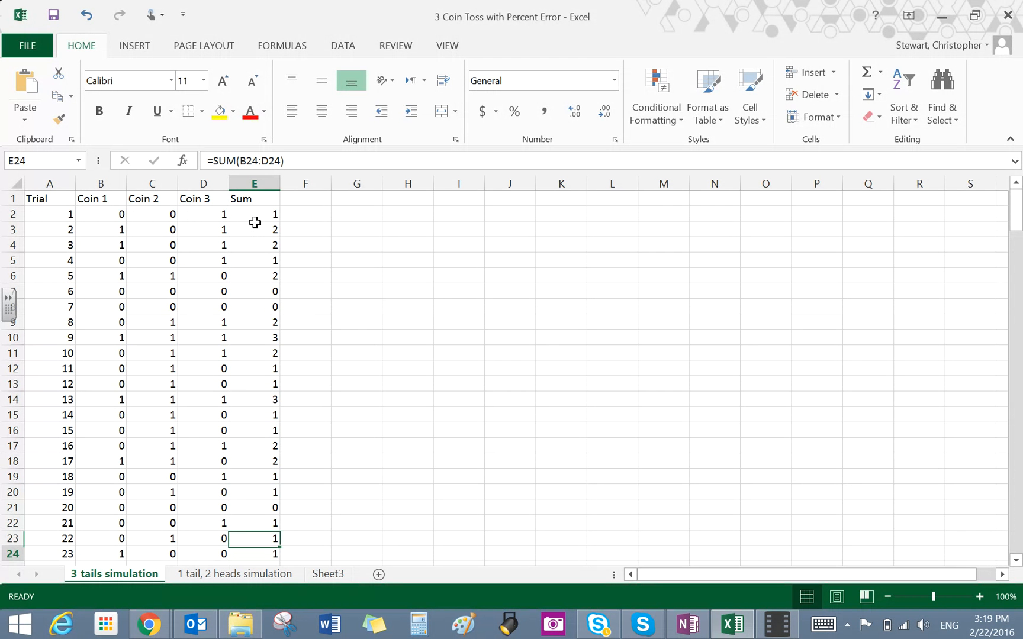
Scroll to the summary rows 202–206 and select the three-tails count cell E202.
scroll(down, 3)
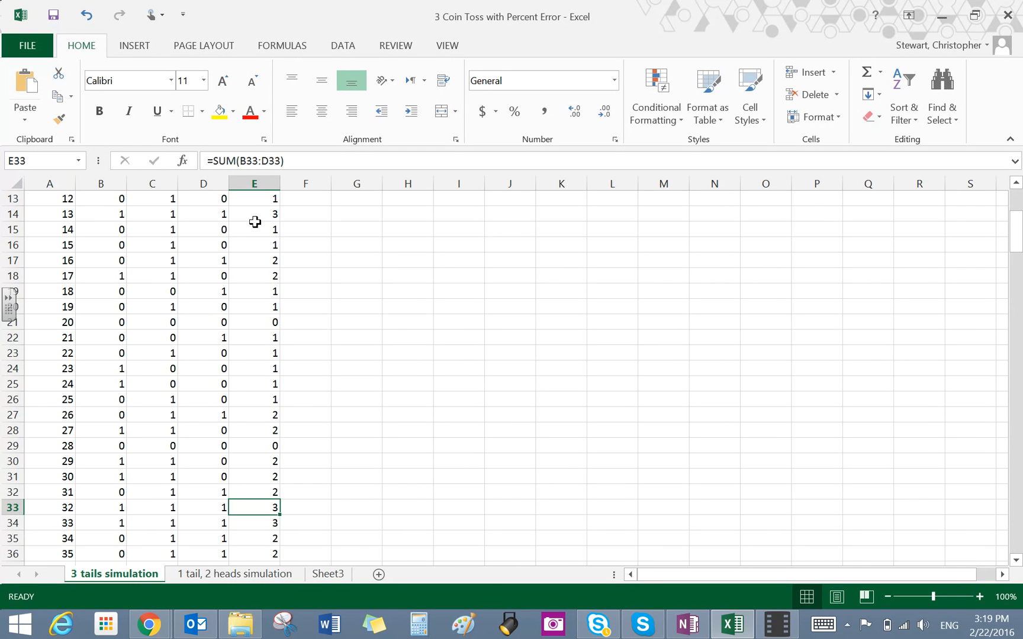
mouse_move(254, 220)
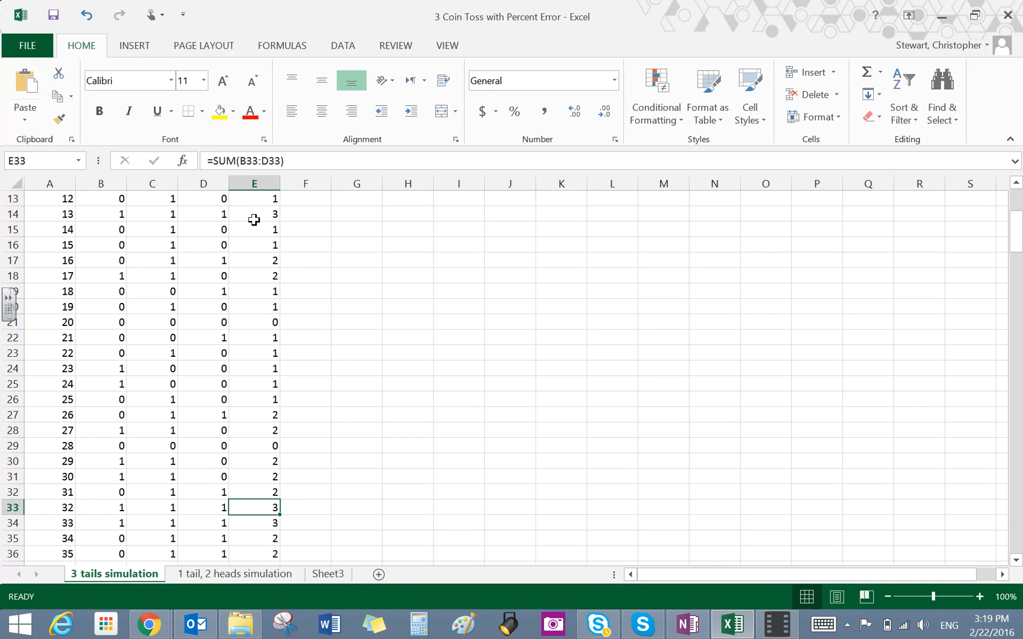
mouse_move(464, 156)
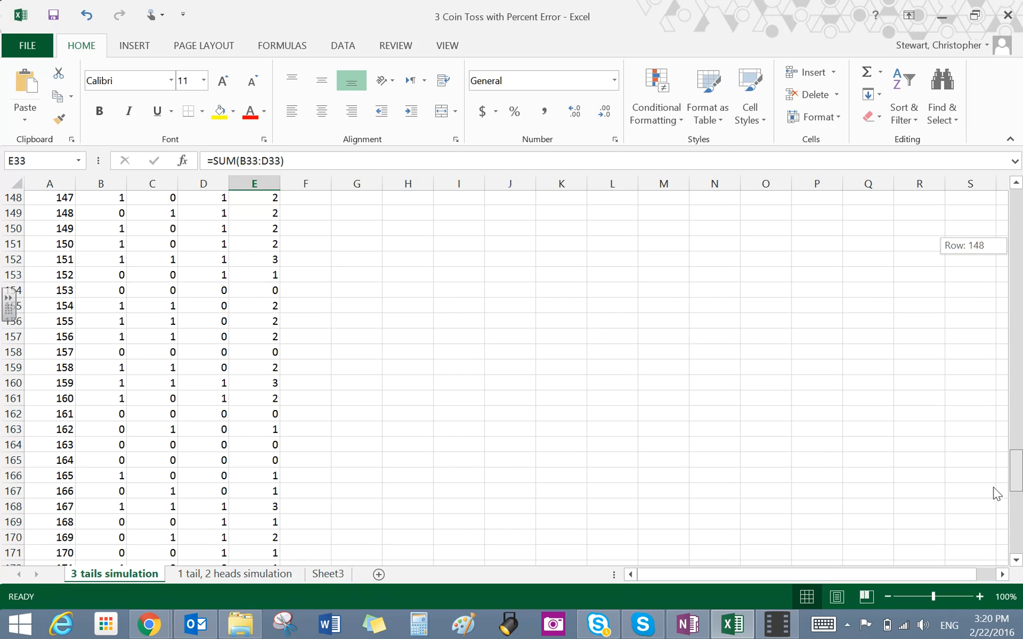
scroll(down, 3)
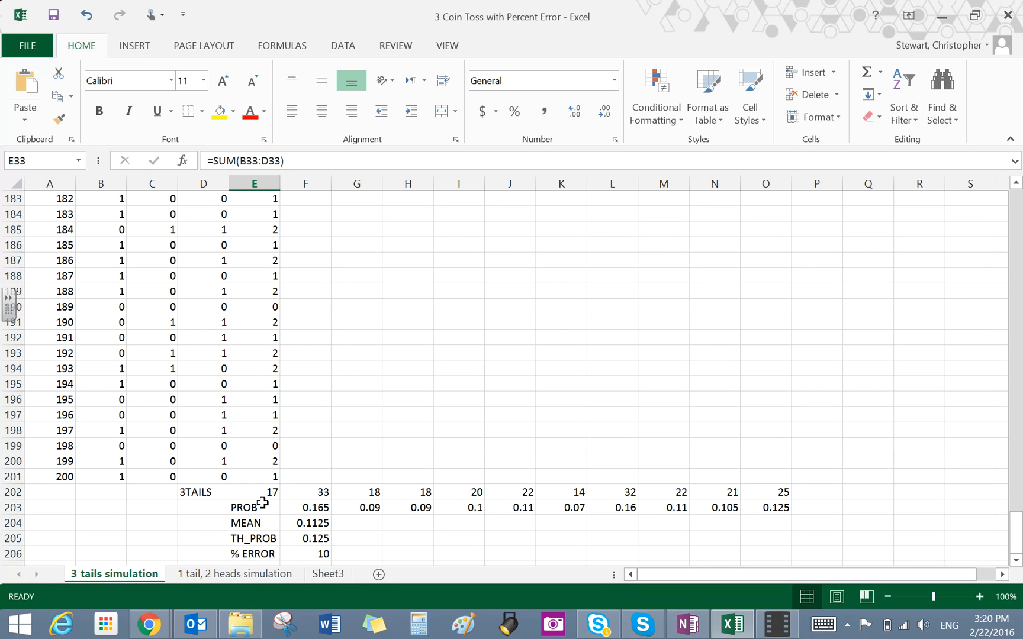
click(254, 491)
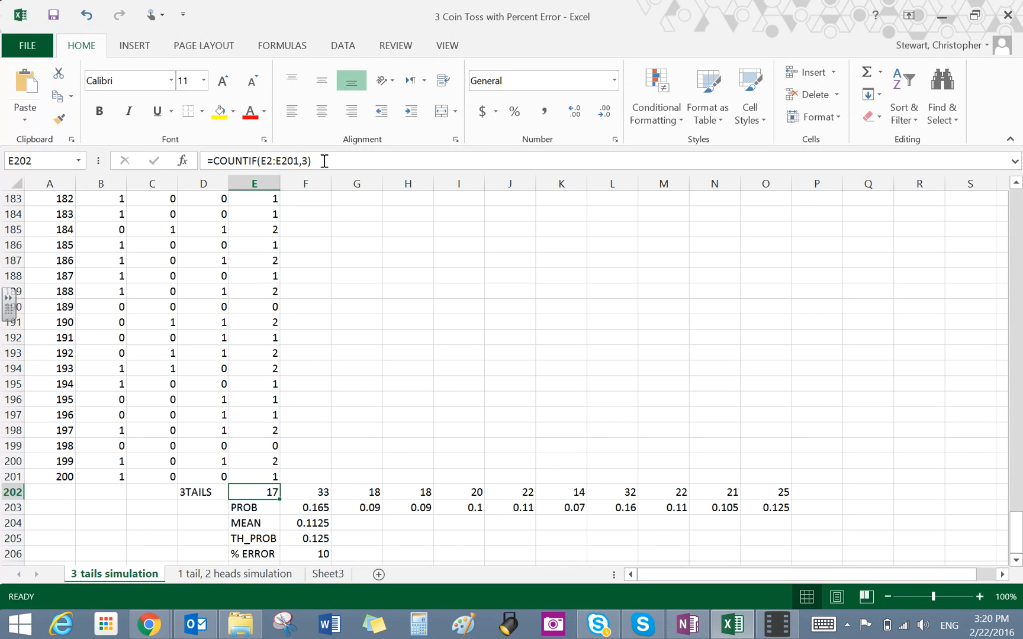
Open =COUNTIF(E2:E201,3) in E202 for editing to show its highlighted range.
double_click(254, 491)
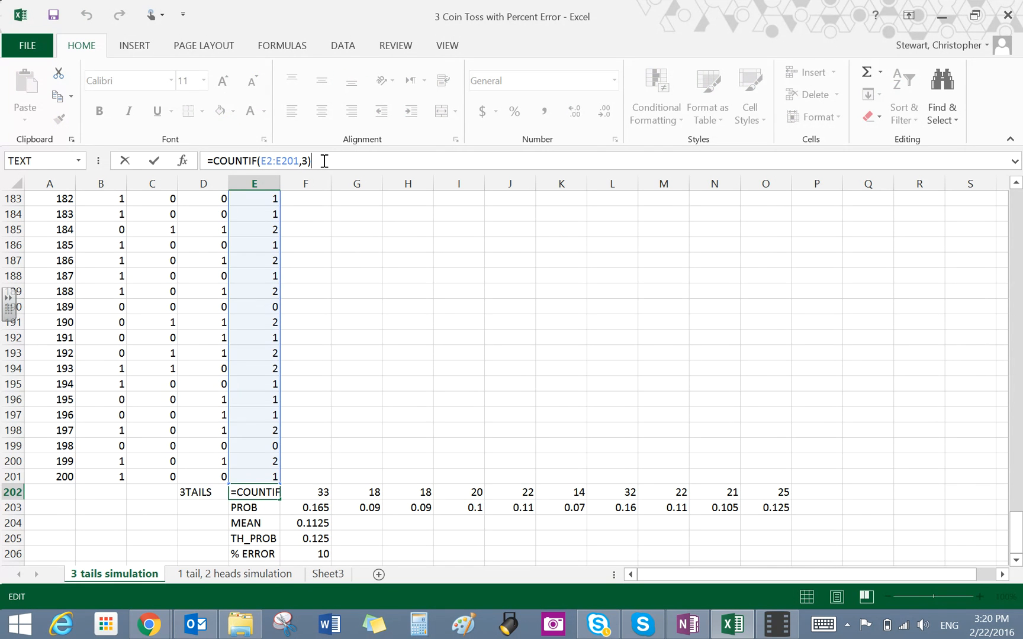
mouse_move(255, 161)
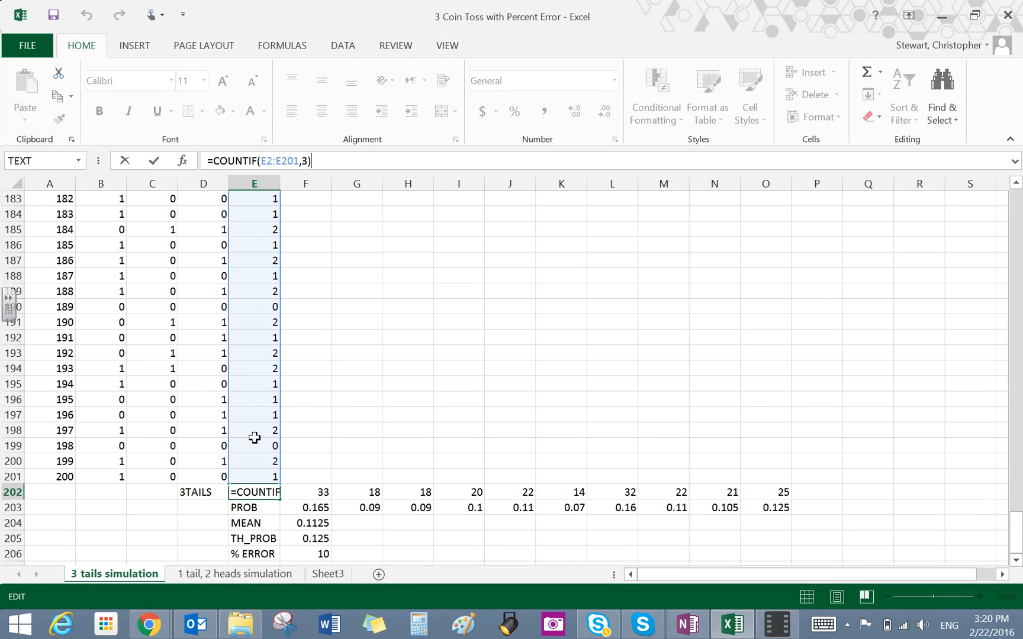
mouse_move(266, 317)
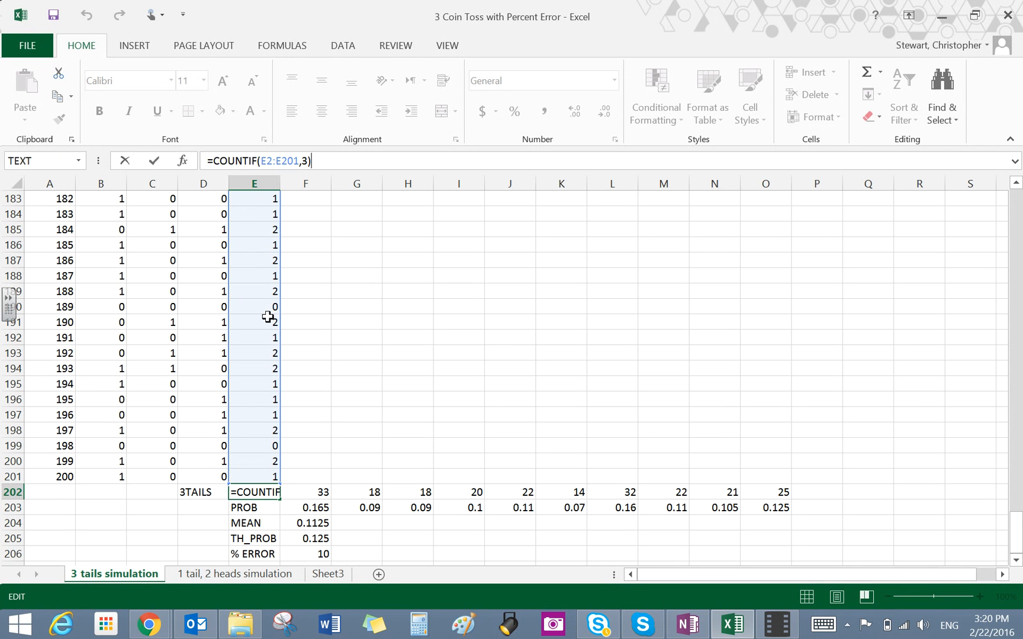
mouse_move(262, 347)
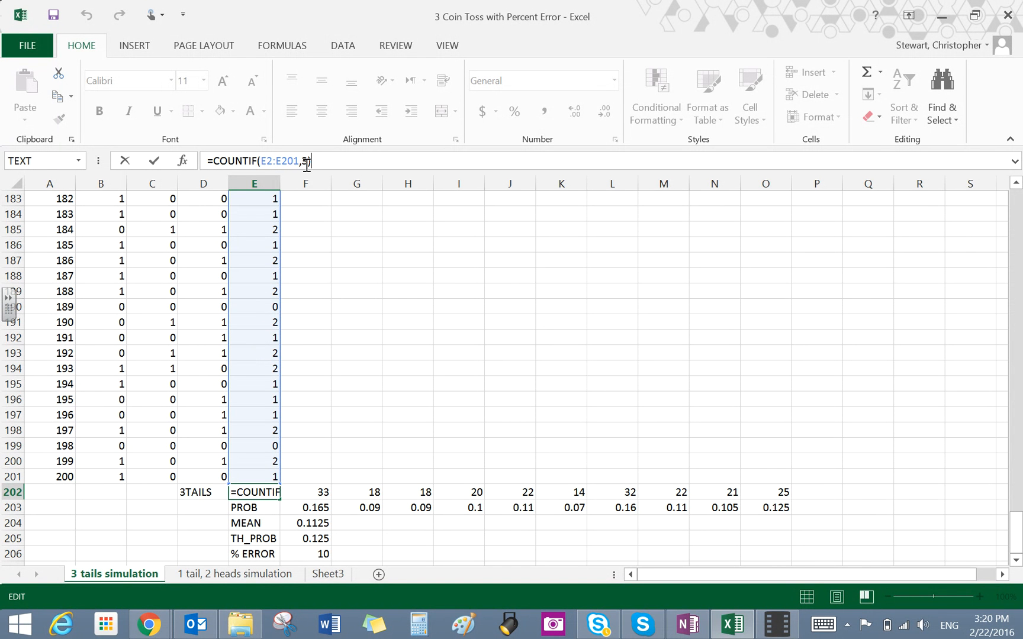
text())
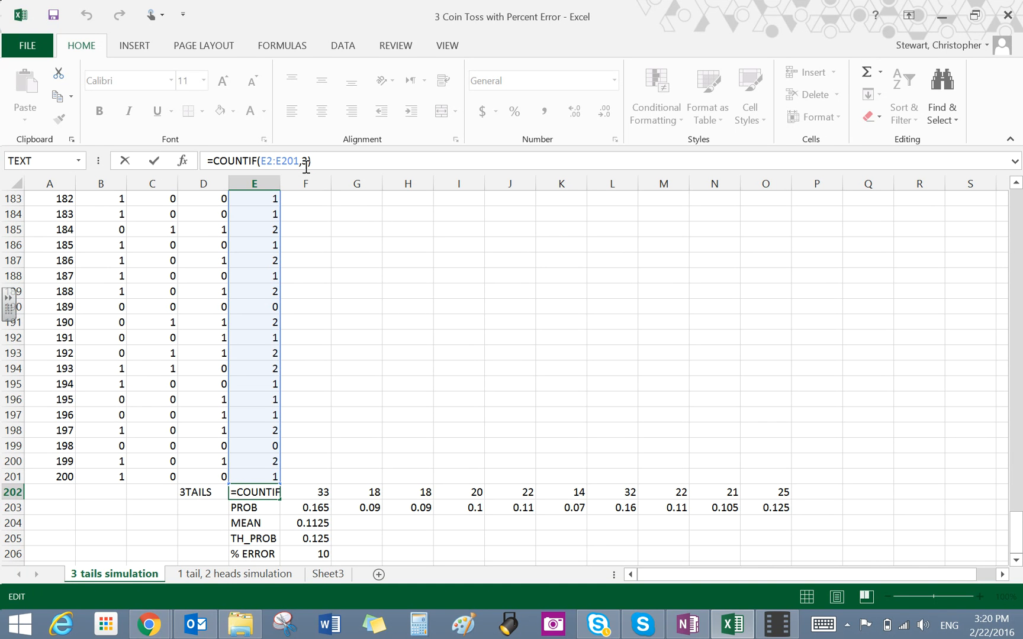
mouse_move(299, 209)
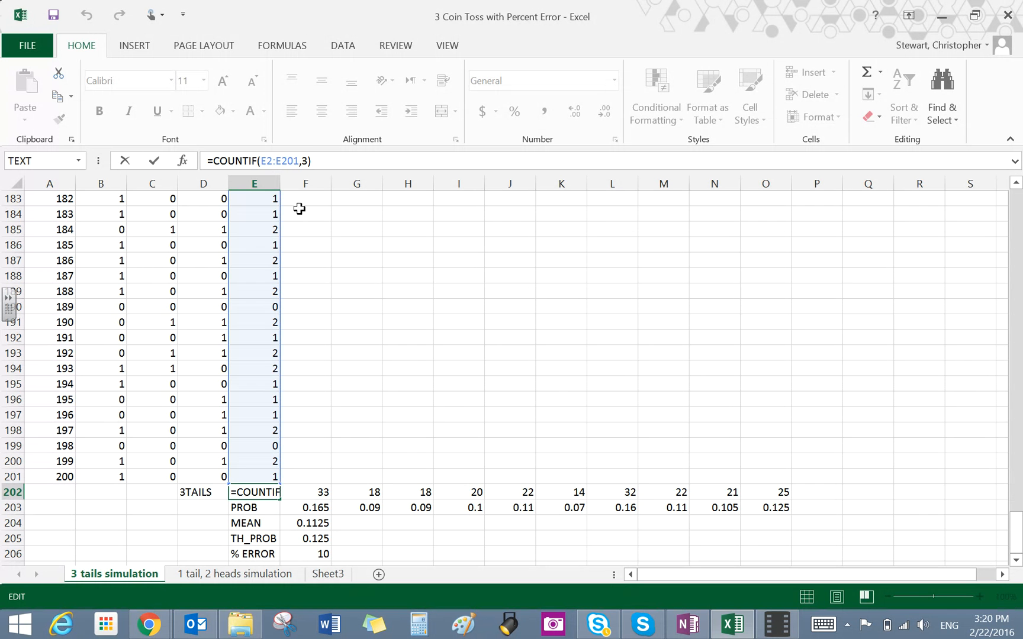
mouse_move(375, 472)
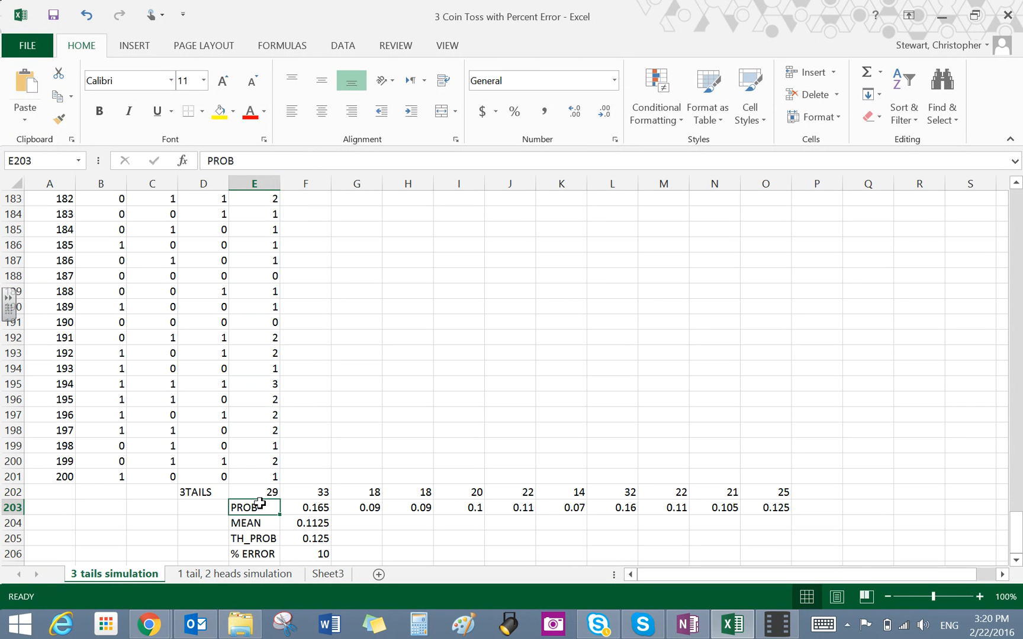
mouse_move(259, 494)
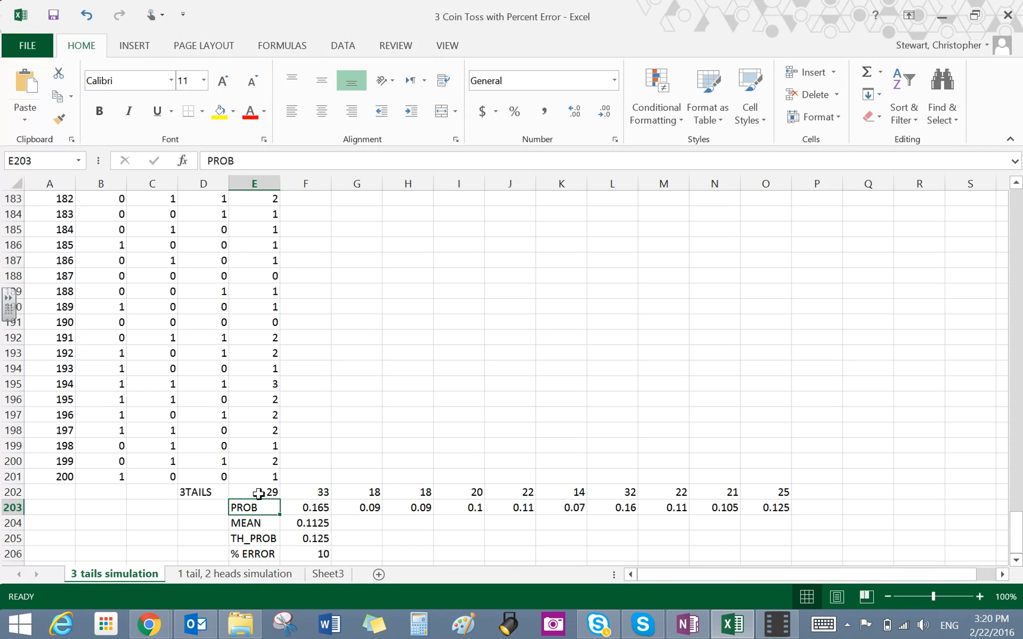
mouse_move(260, 375)
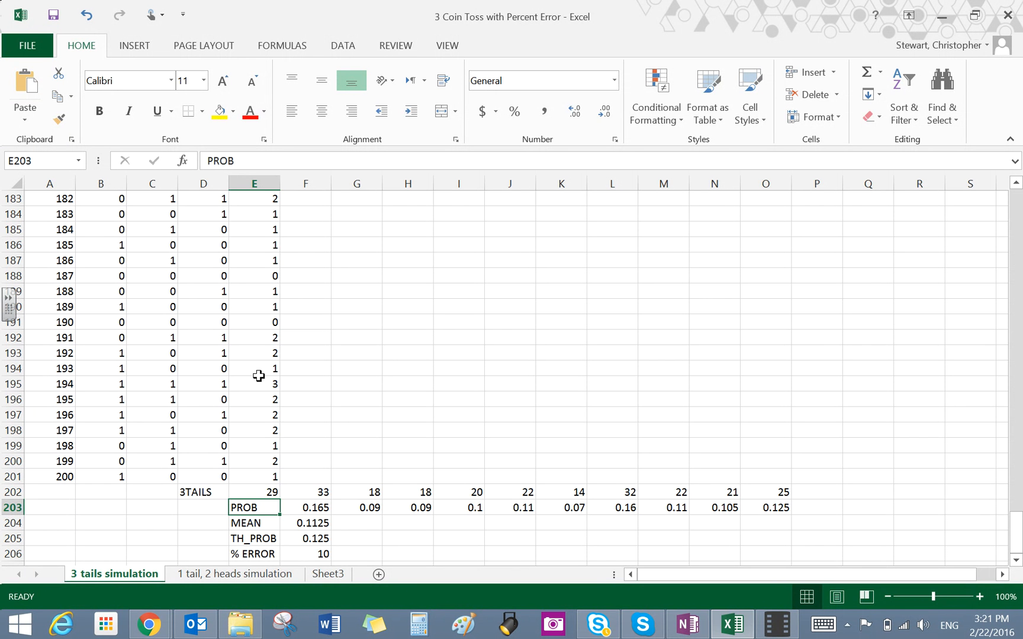
mouse_move(340, 493)
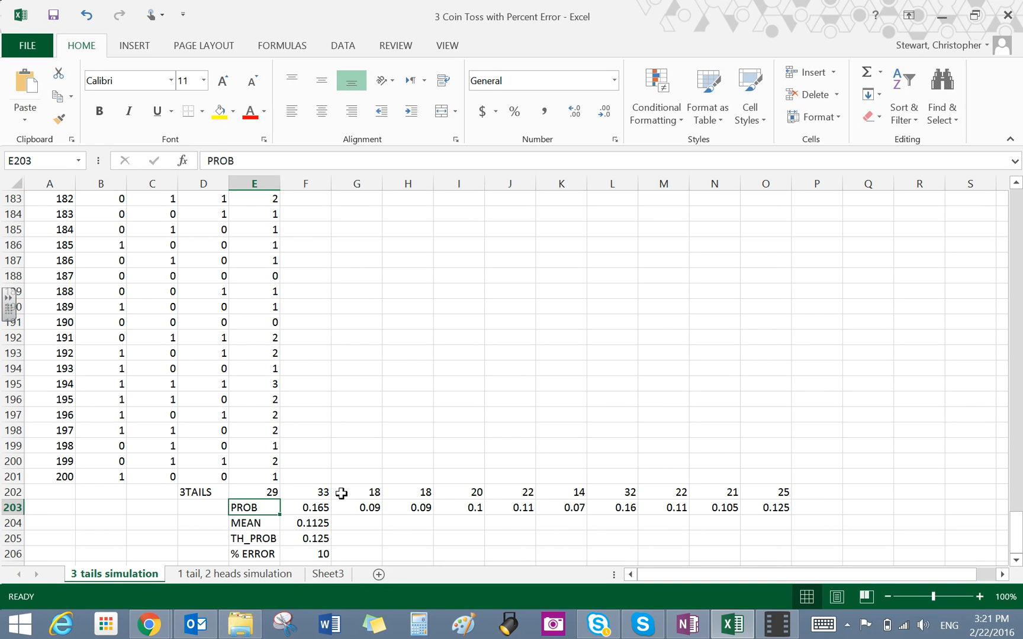
click(305, 492)
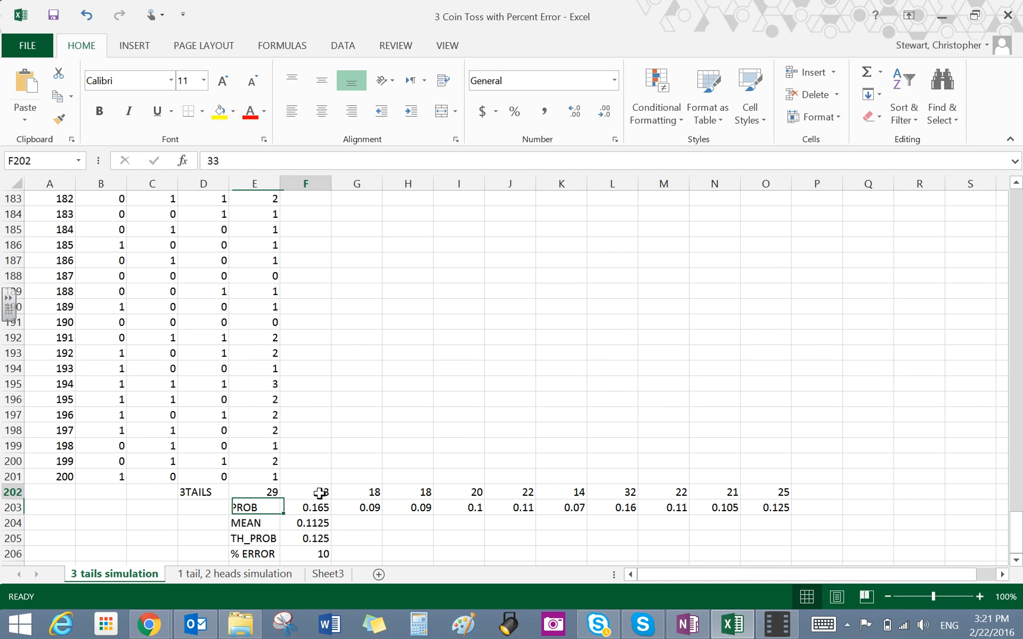
click(357, 491)
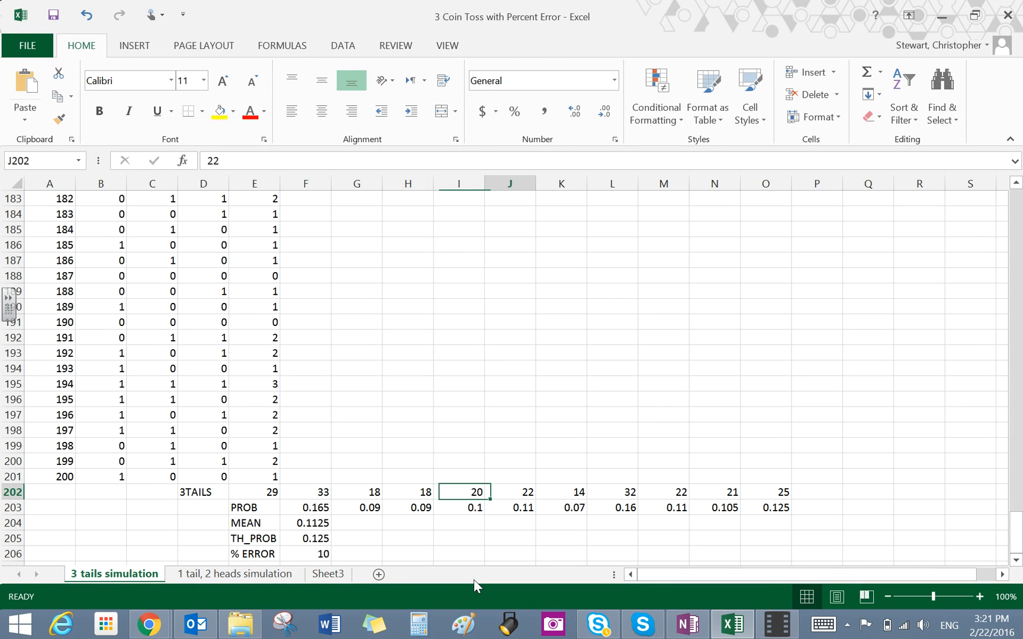
click(662, 491)
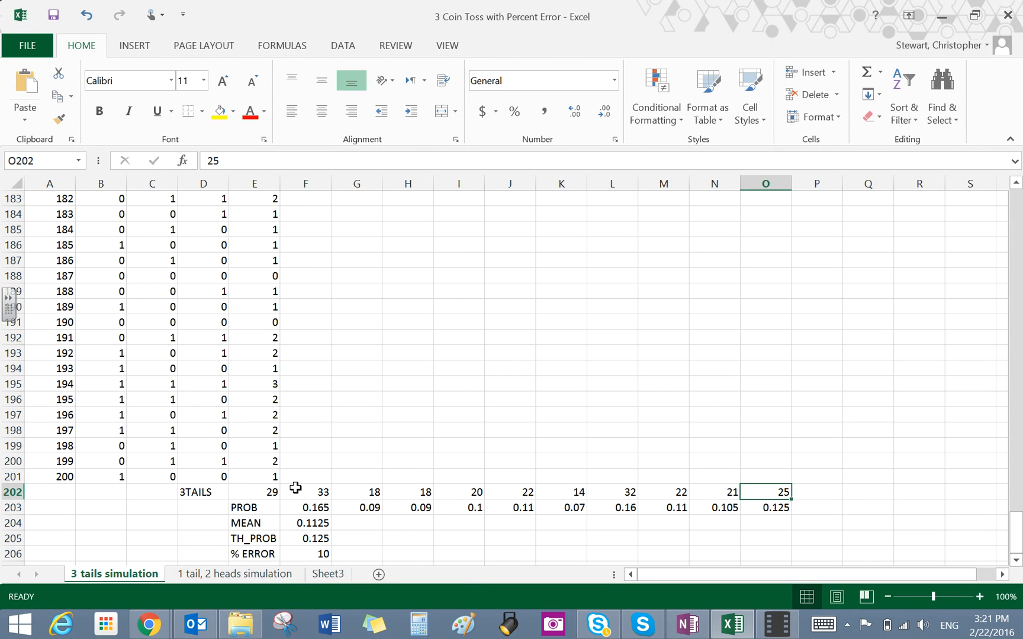
click(254, 492)
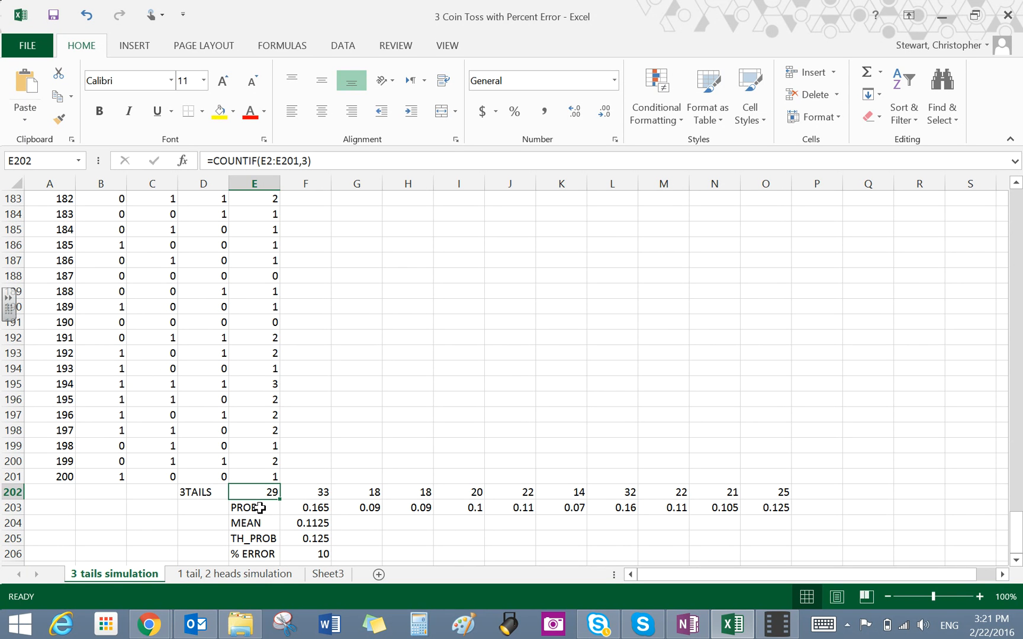
click(305, 506)
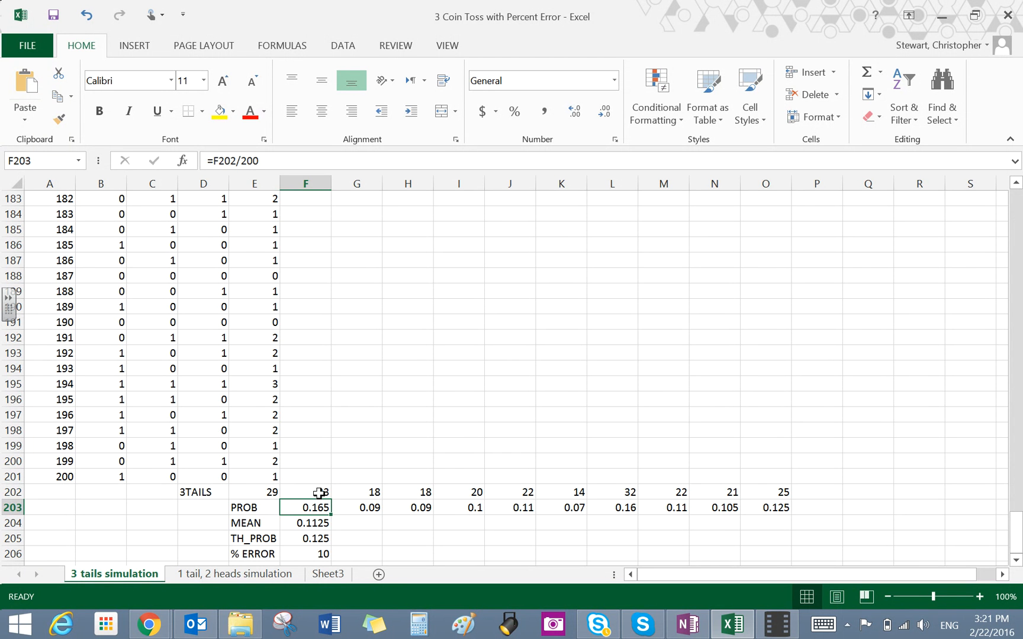
click(304, 492)
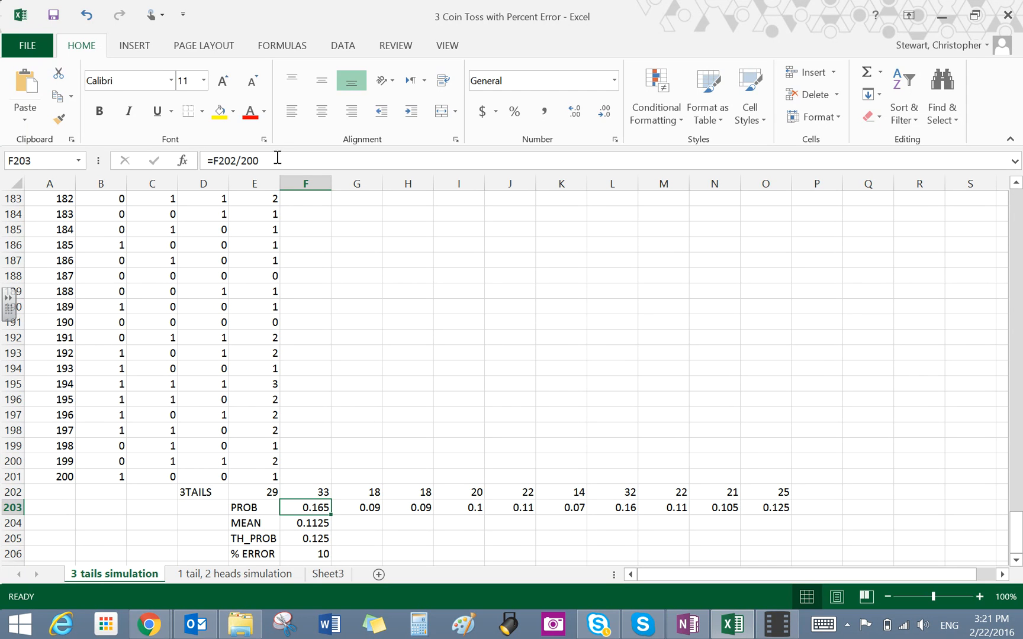
double_click(305, 506)
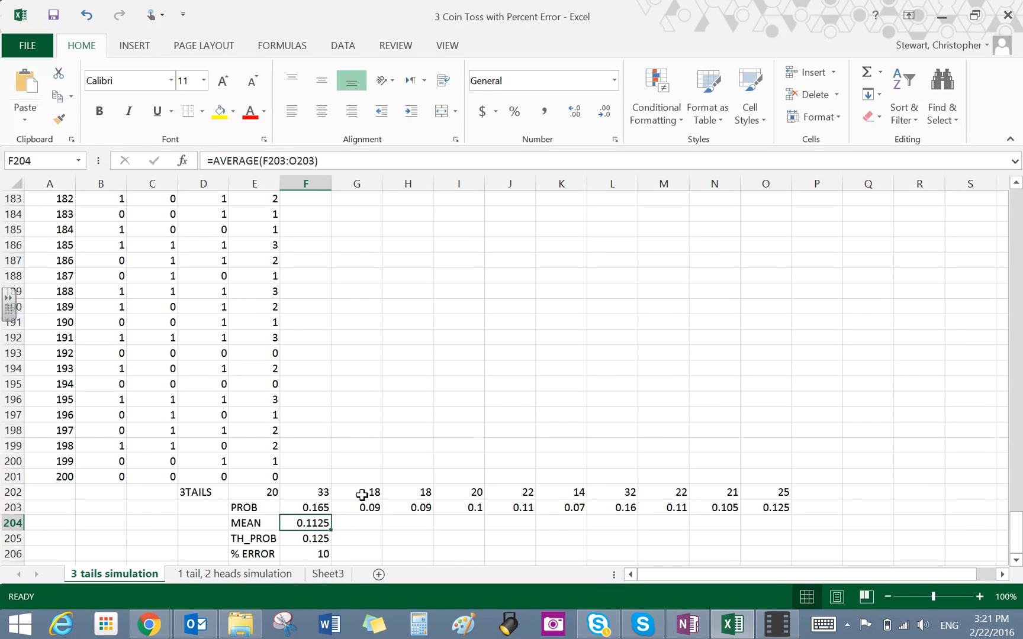
click(356, 492)
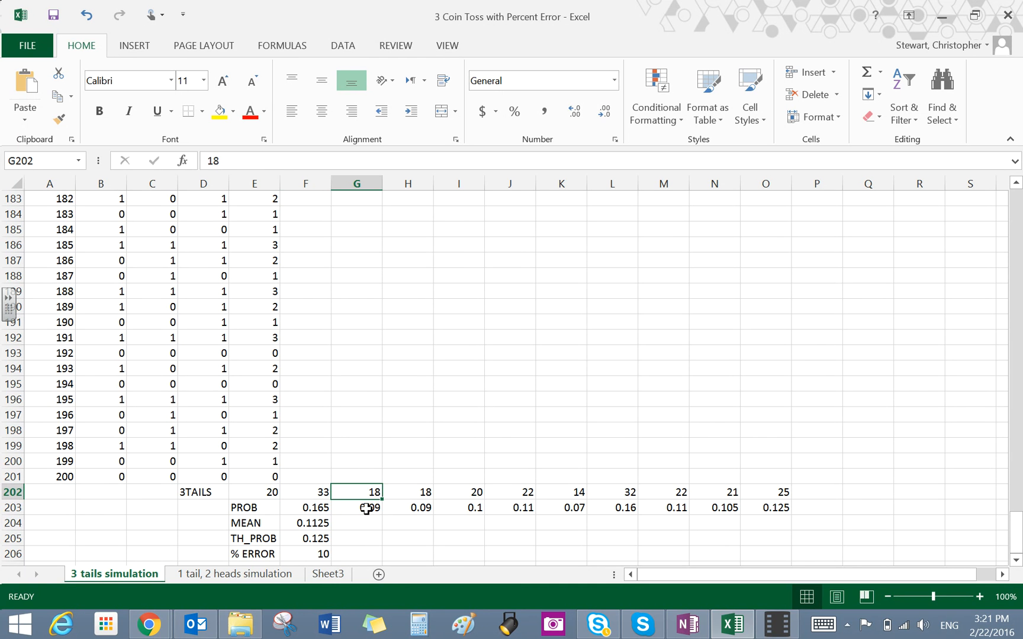
click(357, 506)
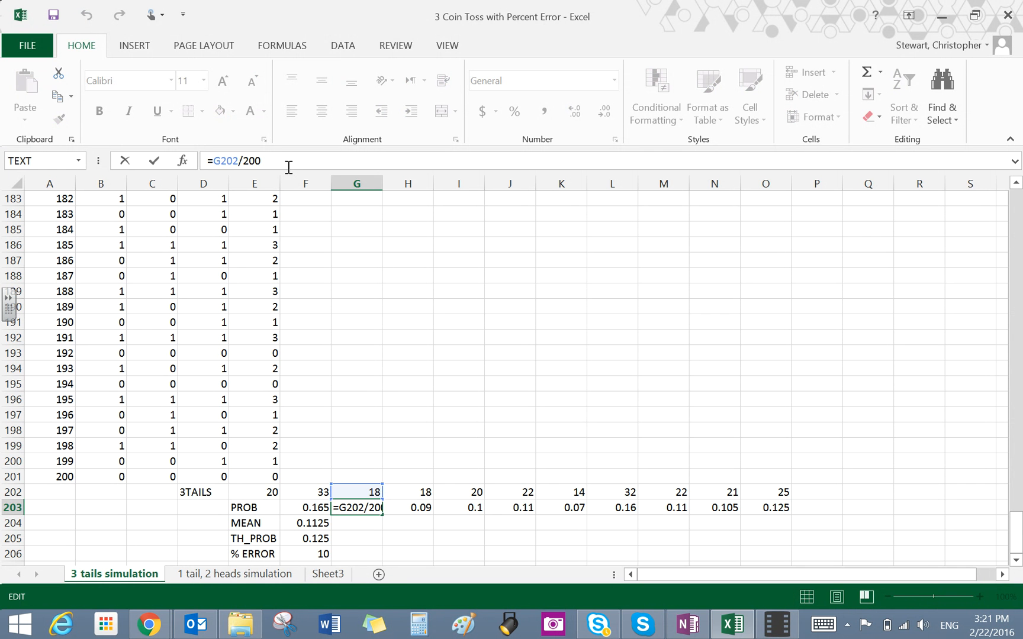
key(enter)
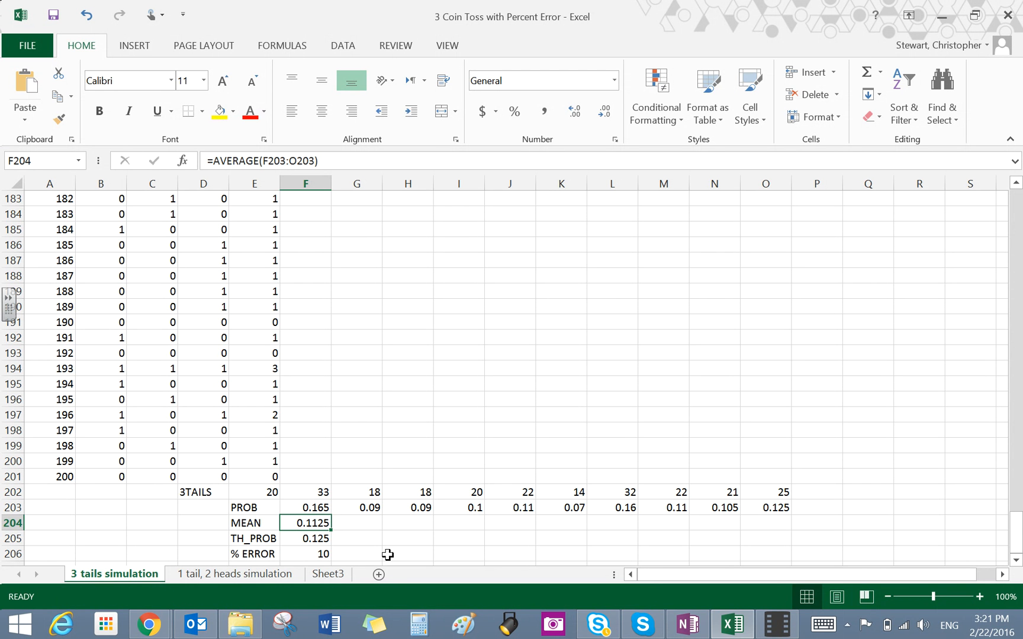
mouse_move(331, 529)
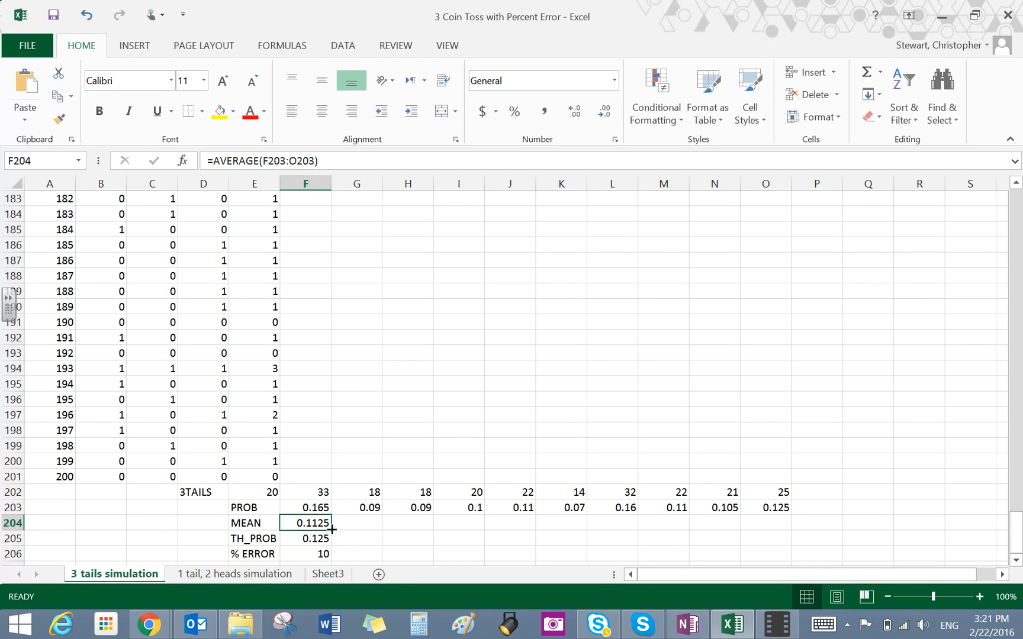
click(356, 523)
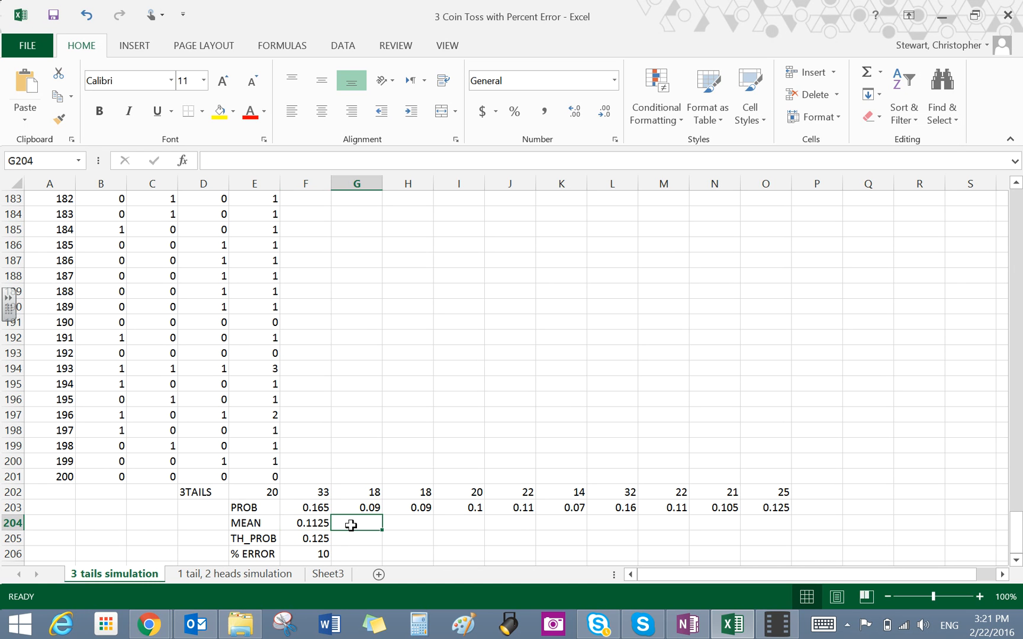
Enter the label 'Experimental Prob' beside the MEAN value in row 204.
text(Exerp)
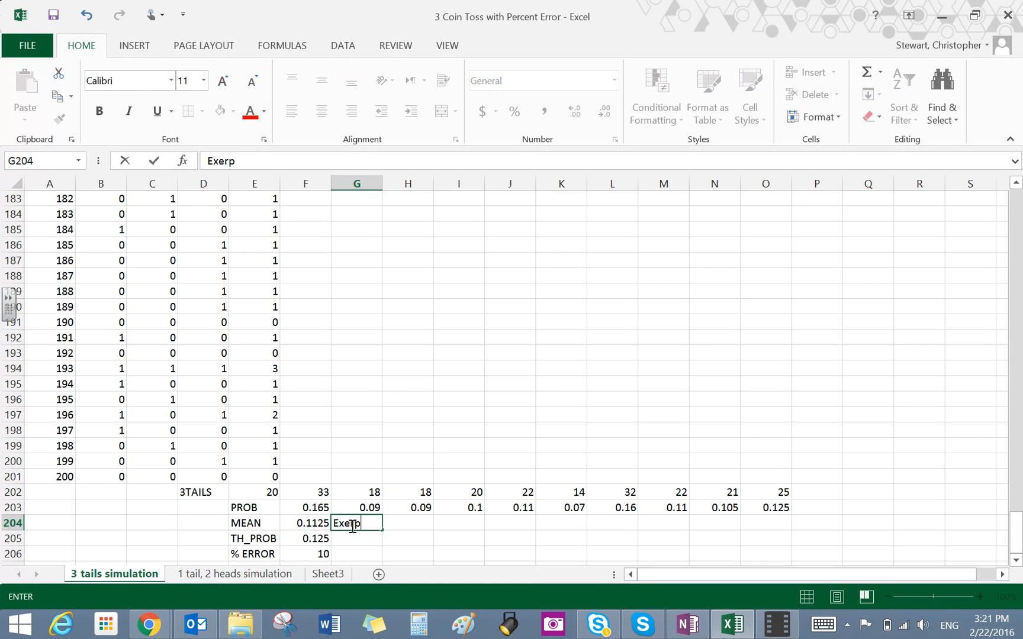
key(BackSpace)
text(perimental Prob)
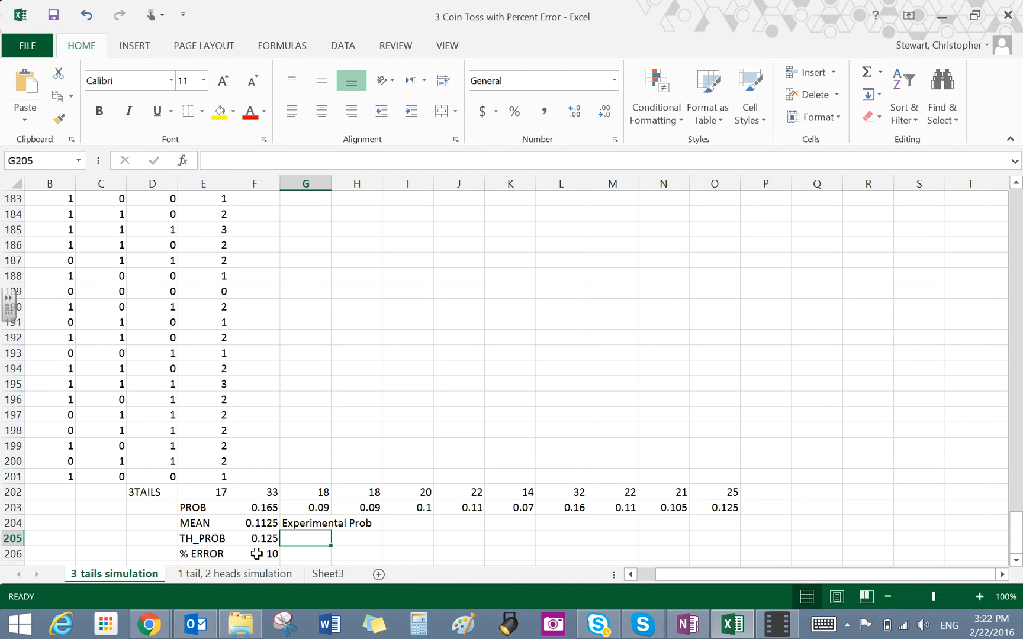
Select F206 to view the ABS percent error formula.
click(255, 553)
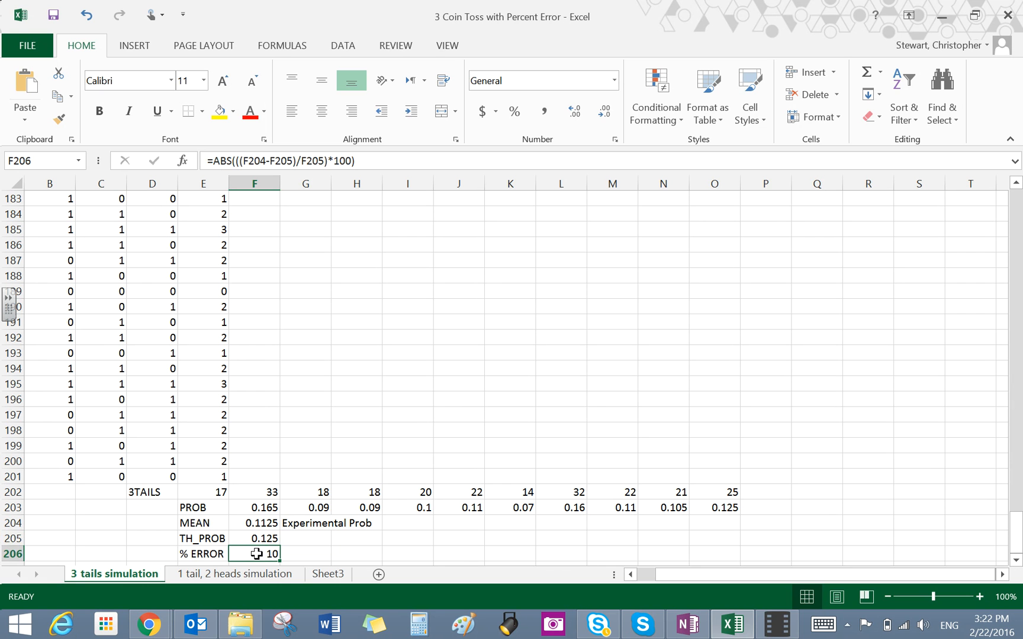
mouse_move(364, 219)
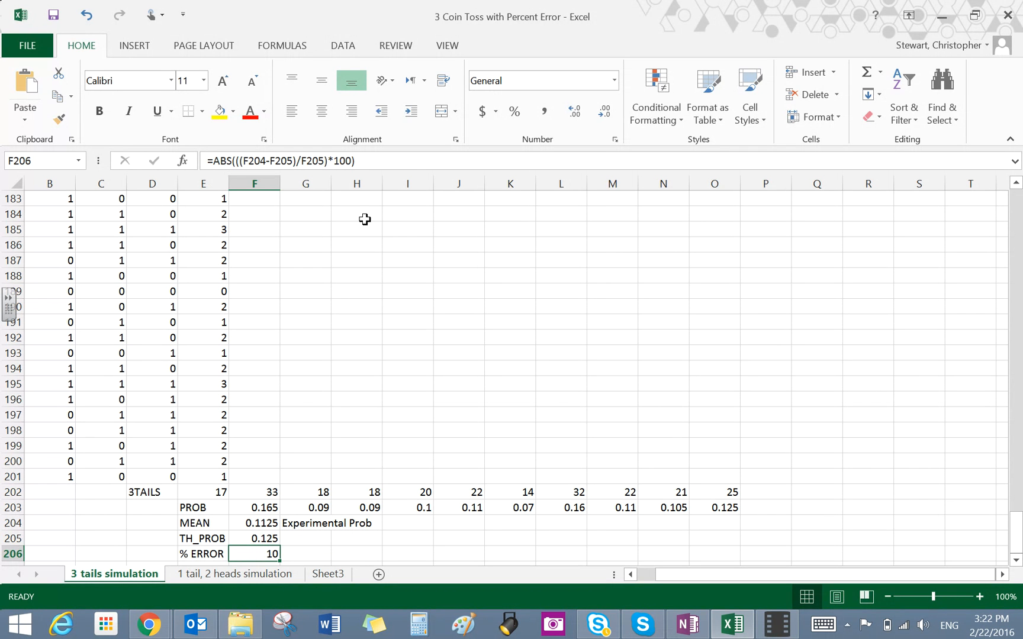
mouse_move(370, 161)
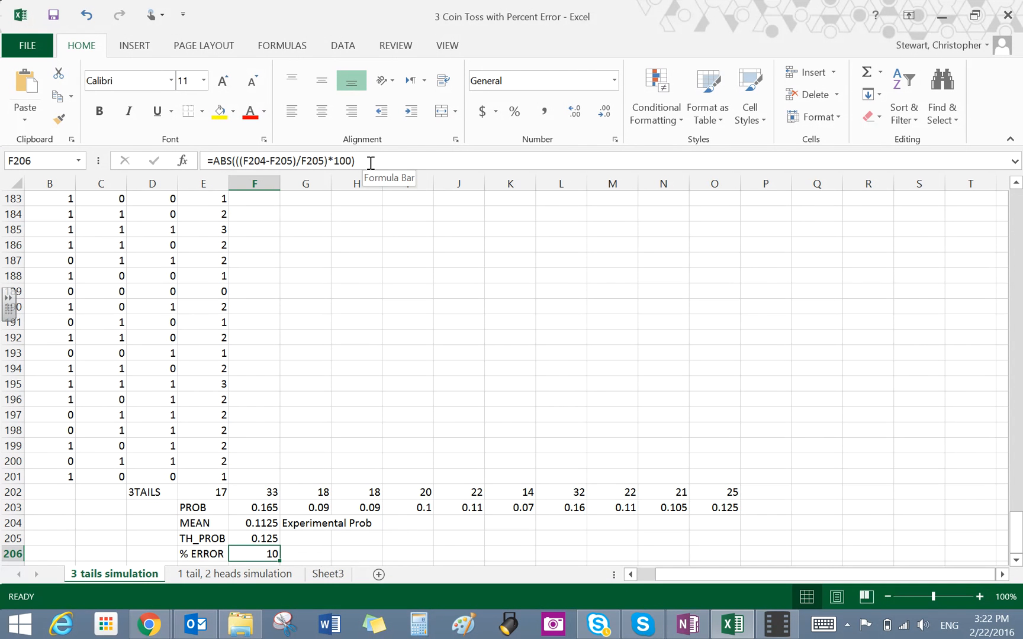
mouse_move(333, 580)
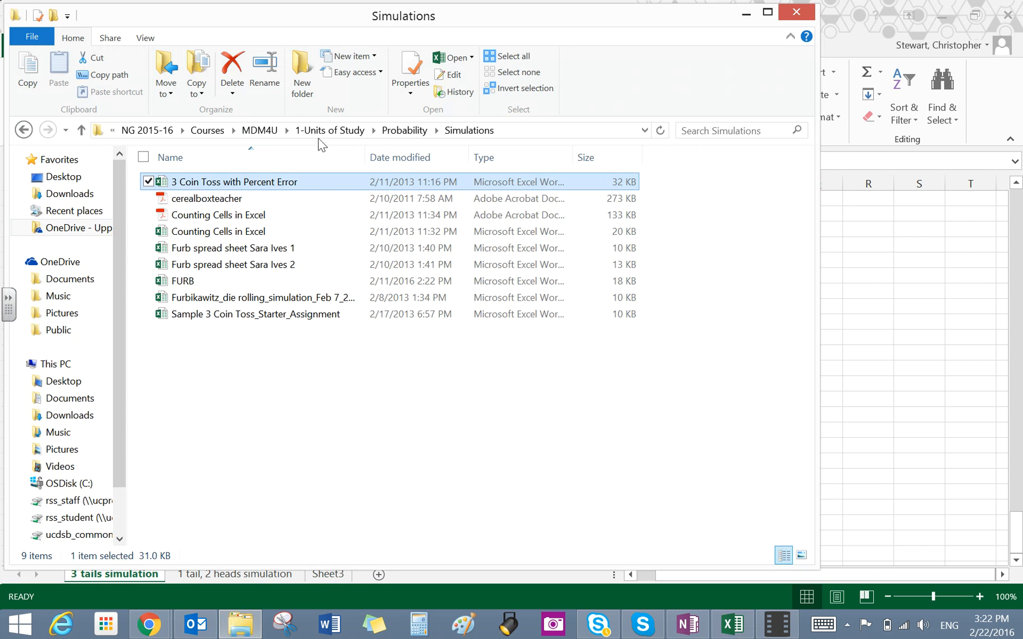
Open Assignment_Theoretical vs Experimental Probability from the Assessments_2012-13 folder.
click(404, 130)
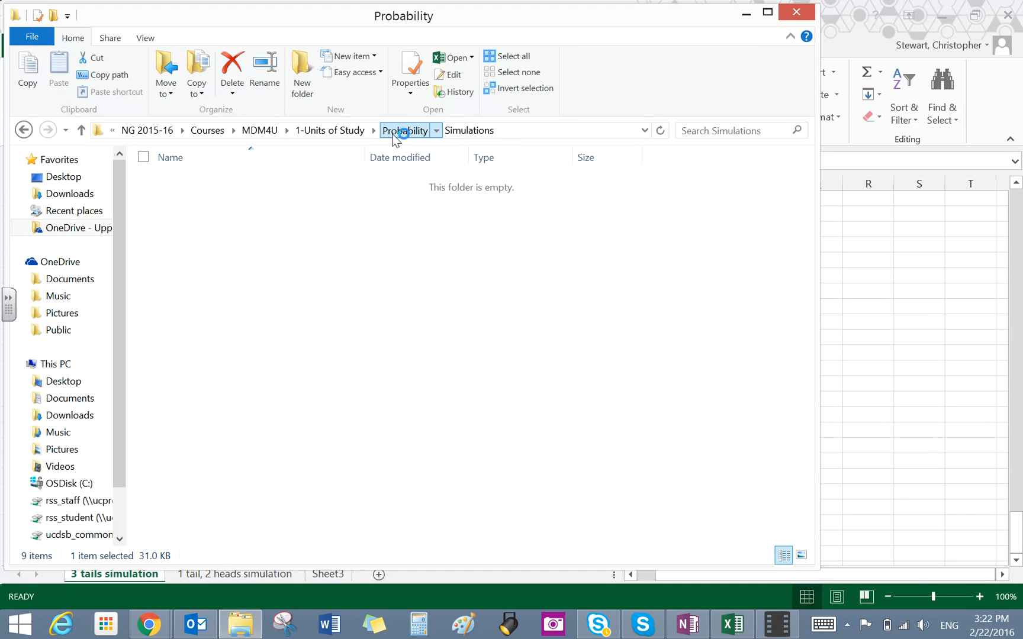
click(405, 130)
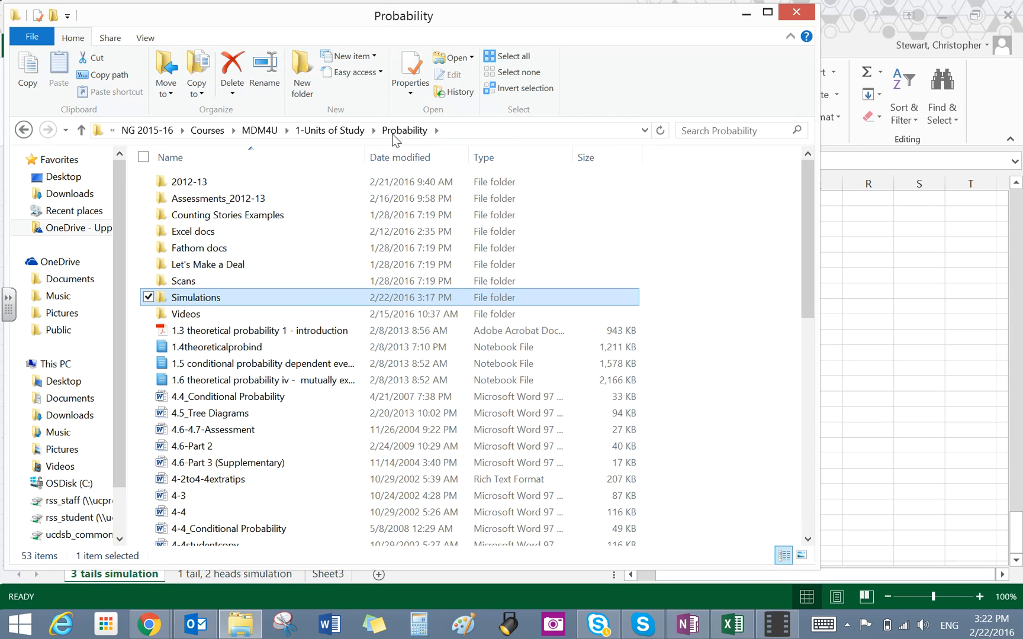
mouse_move(219, 198)
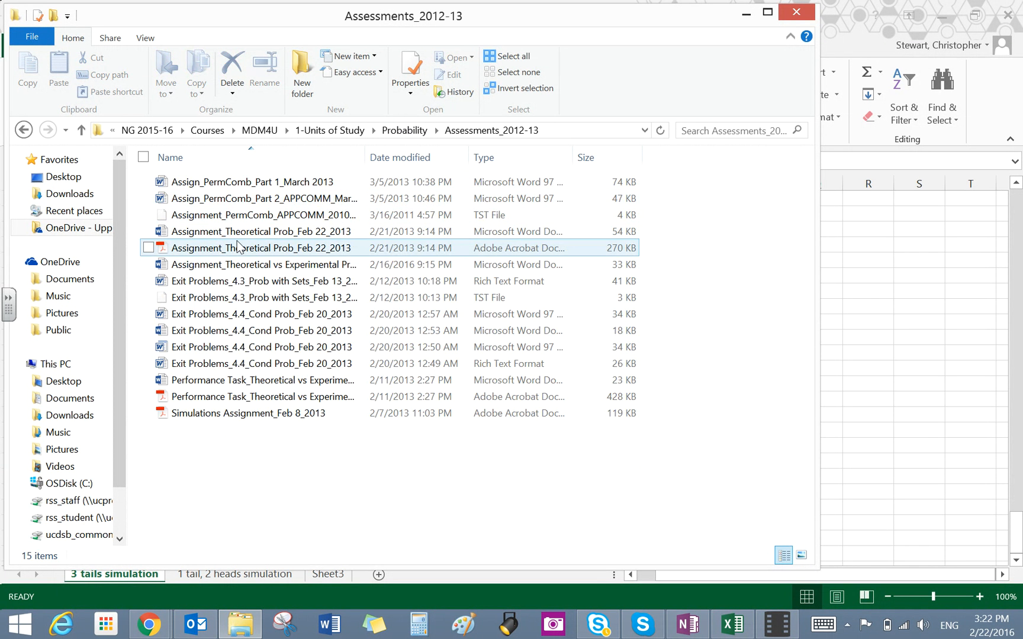
click(261, 264)
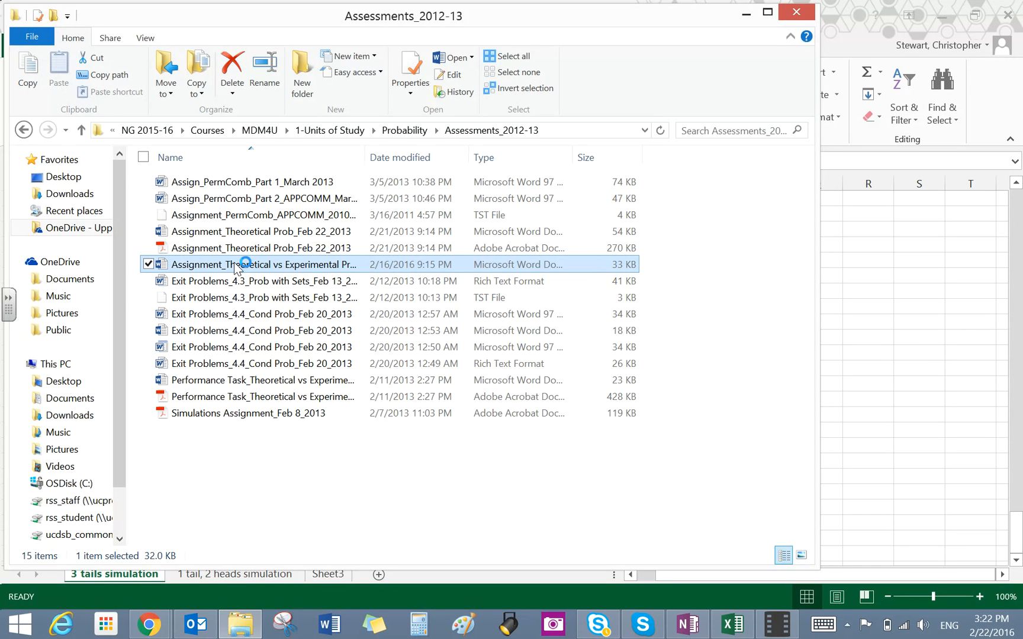
double_click(264, 264)
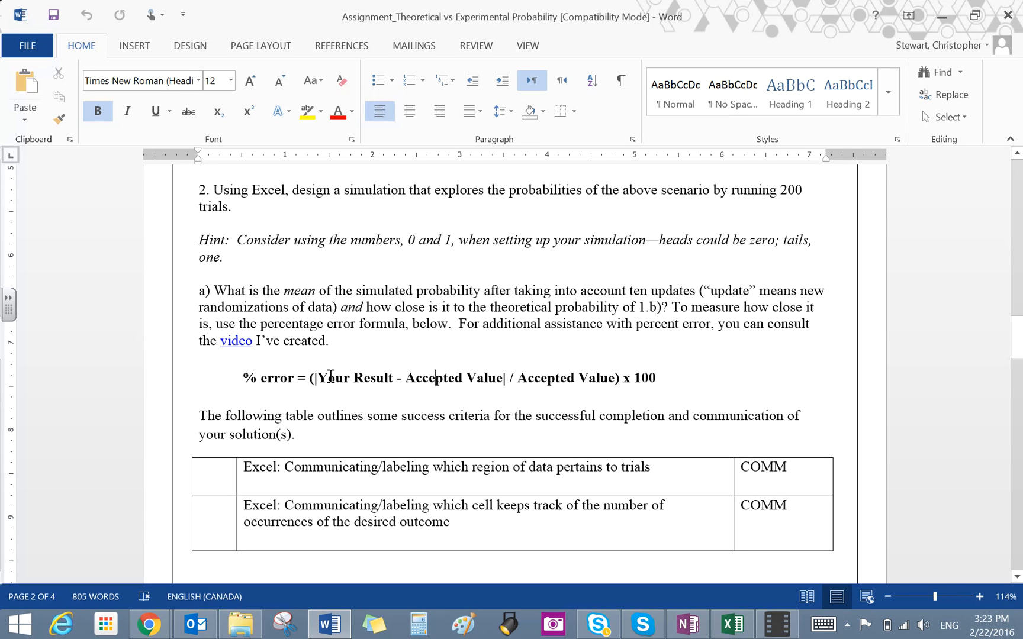
mouse_move(503, 378)
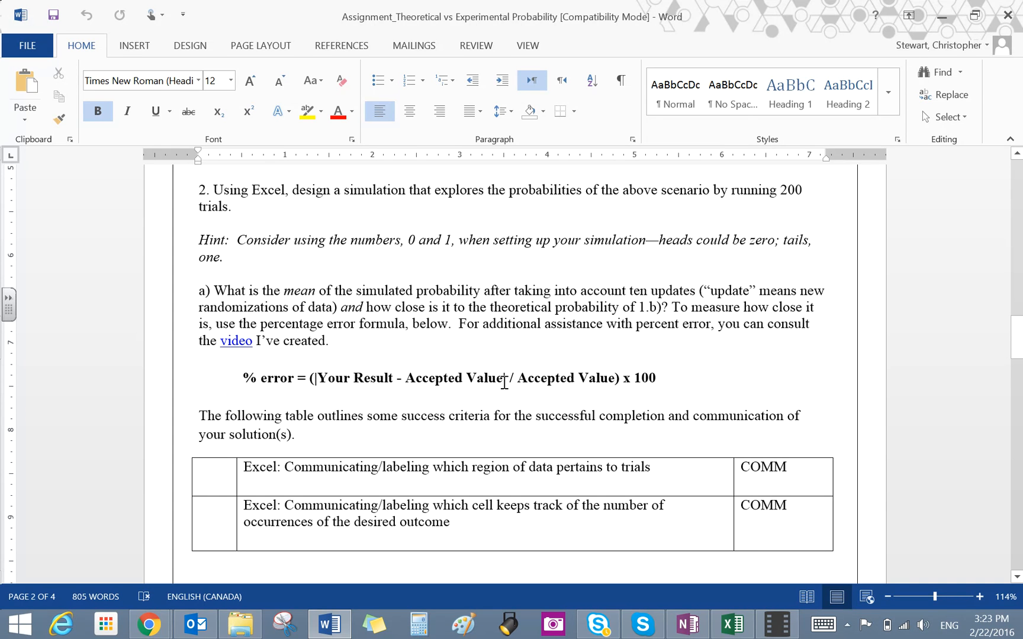
Return from the Word assignment to the coin toss spreadsheet.
click(730, 625)
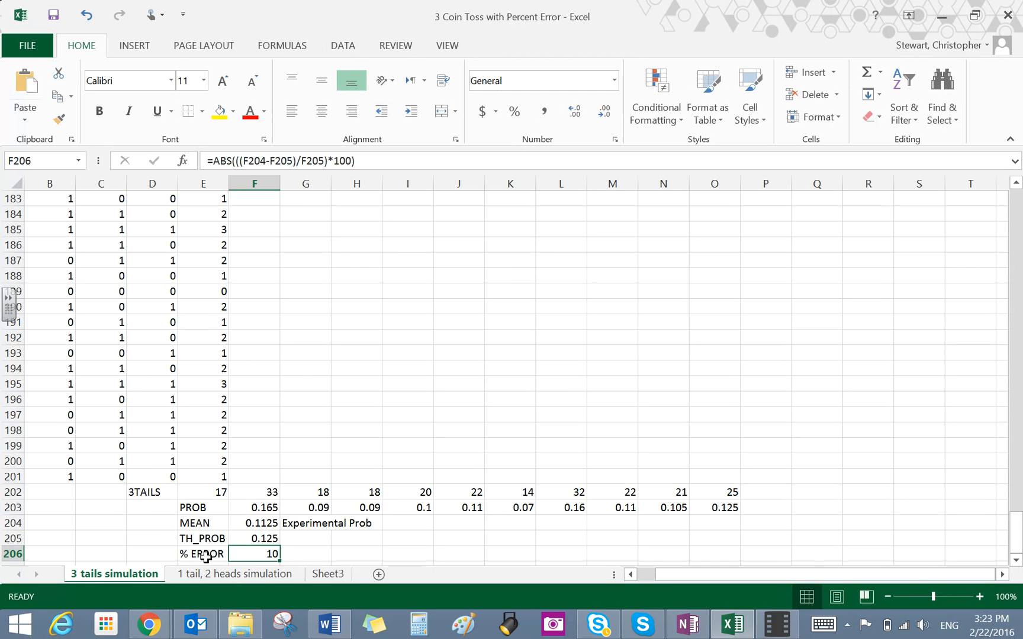
Show the F206 percent error formula's cell references, then bring the Word assignment forward.
double_click(254, 554)
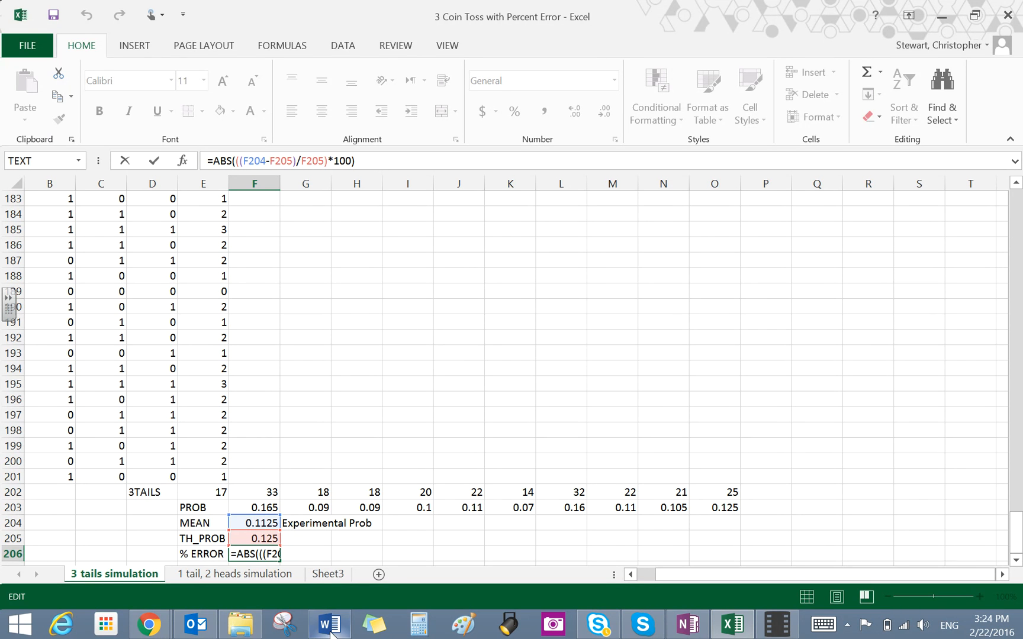
click(328, 624)
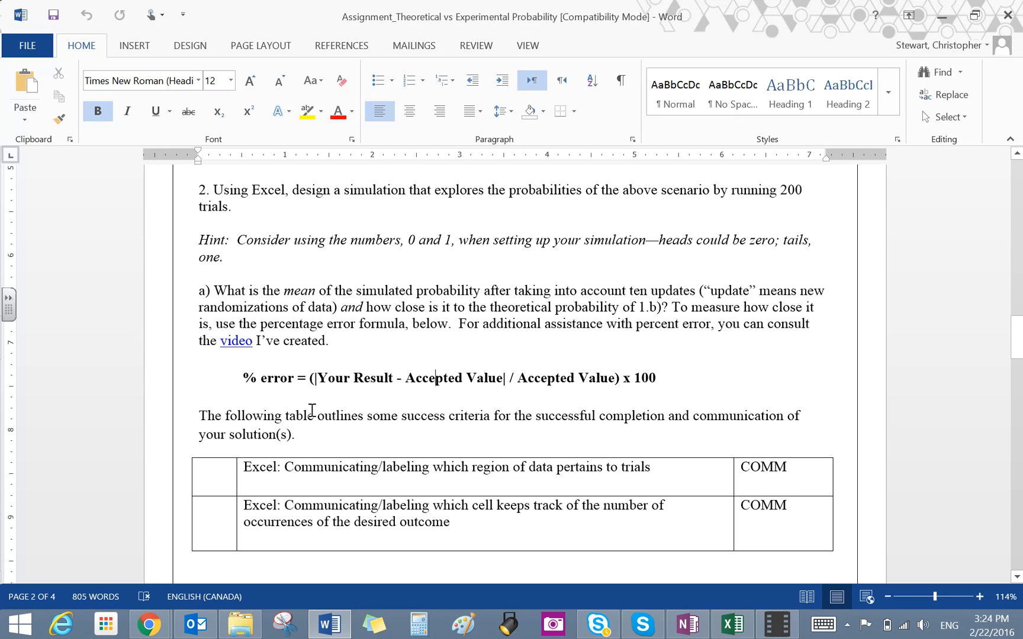
mouse_move(559, 539)
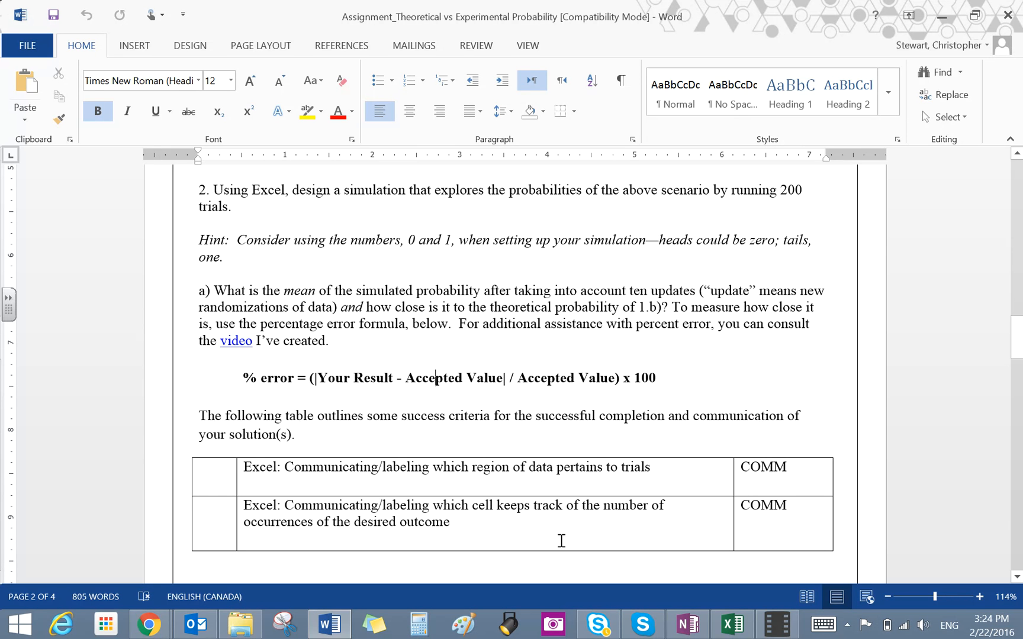
Return to Excel's F206 percent error formula, still open for editing.
click(732, 624)
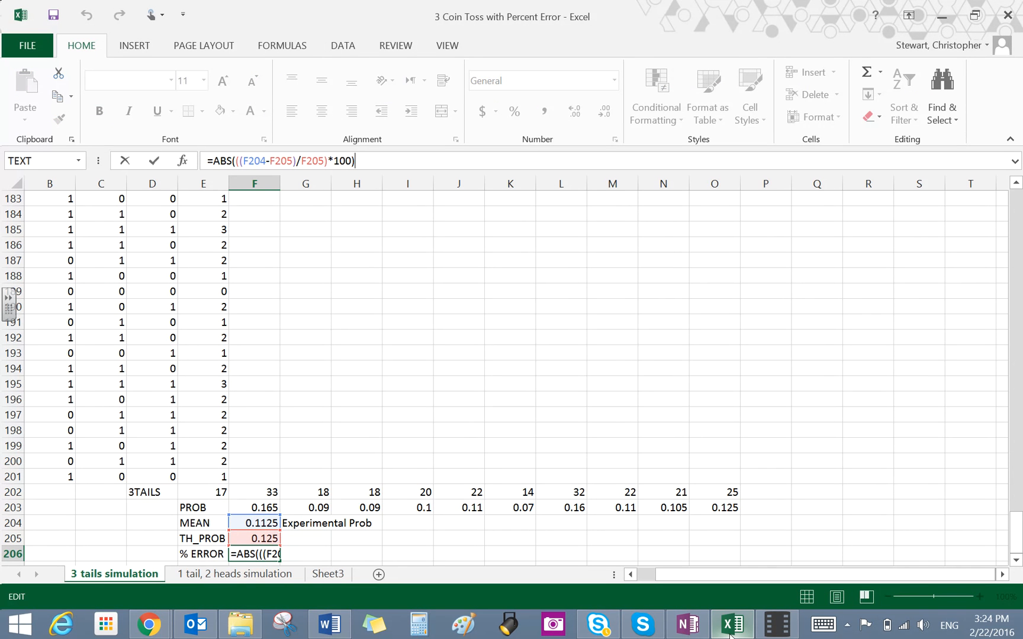